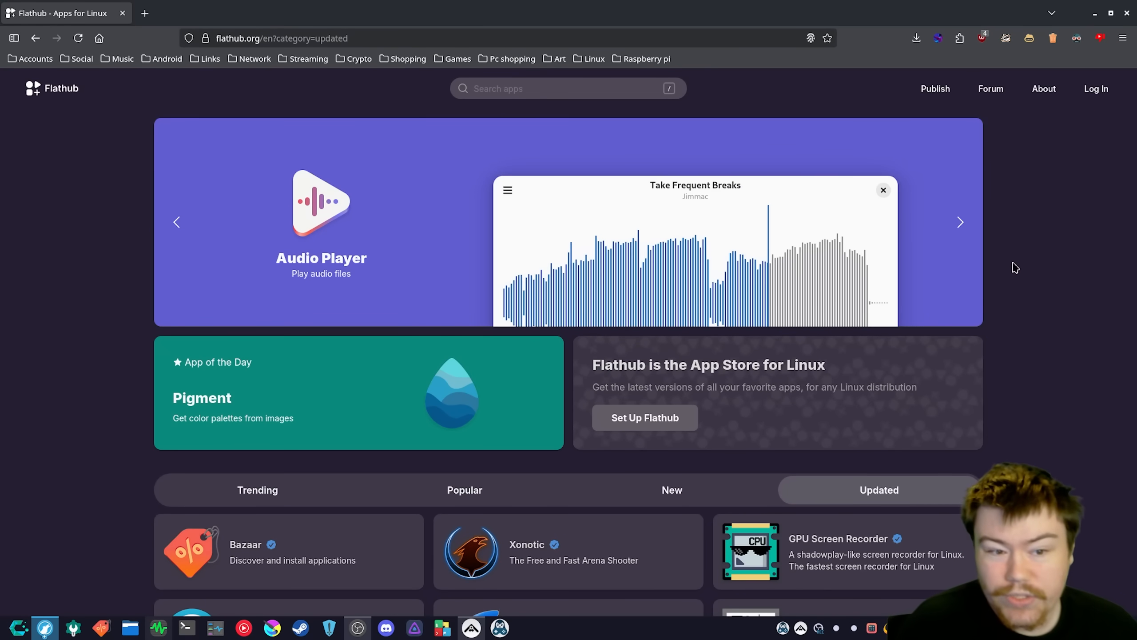
Bring up Heroic's sandbox permissions in Flatseal's Applications list
{"action": "left_click", "coordinate": [960, 222]}
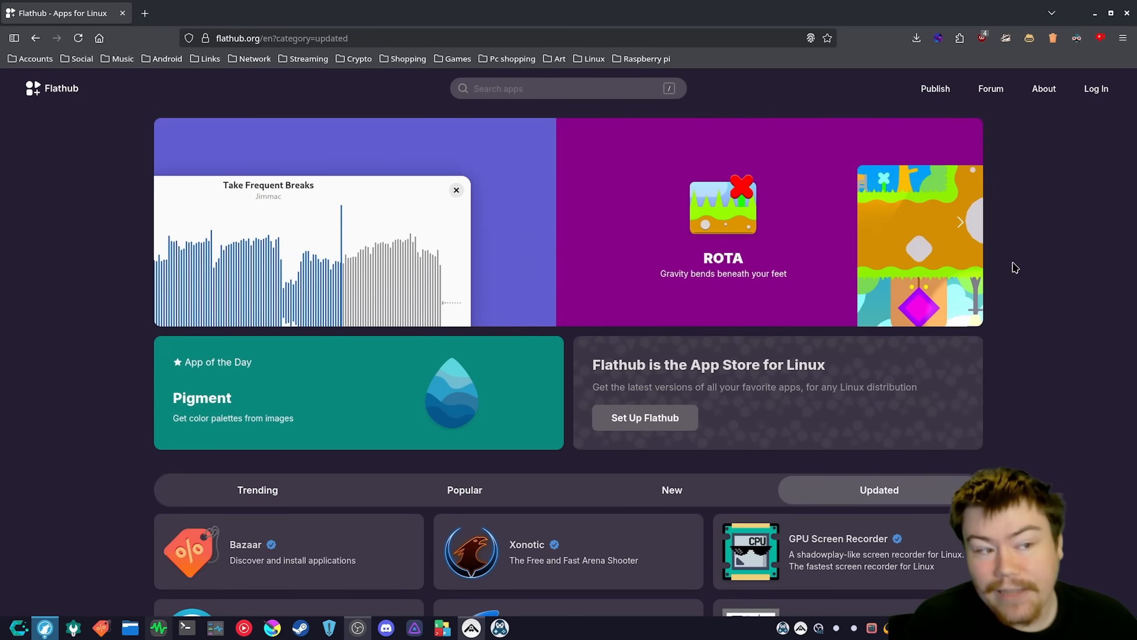
{"action": "left_click", "coordinate": [961, 222]}
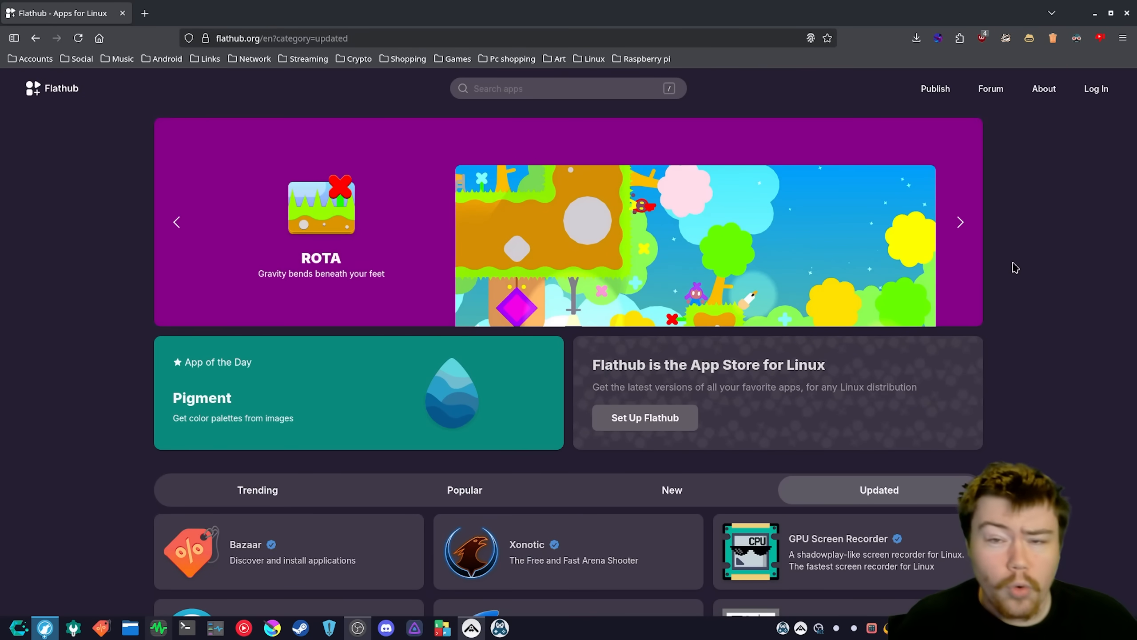
{"action": "left_click", "coordinate": [958, 223]}
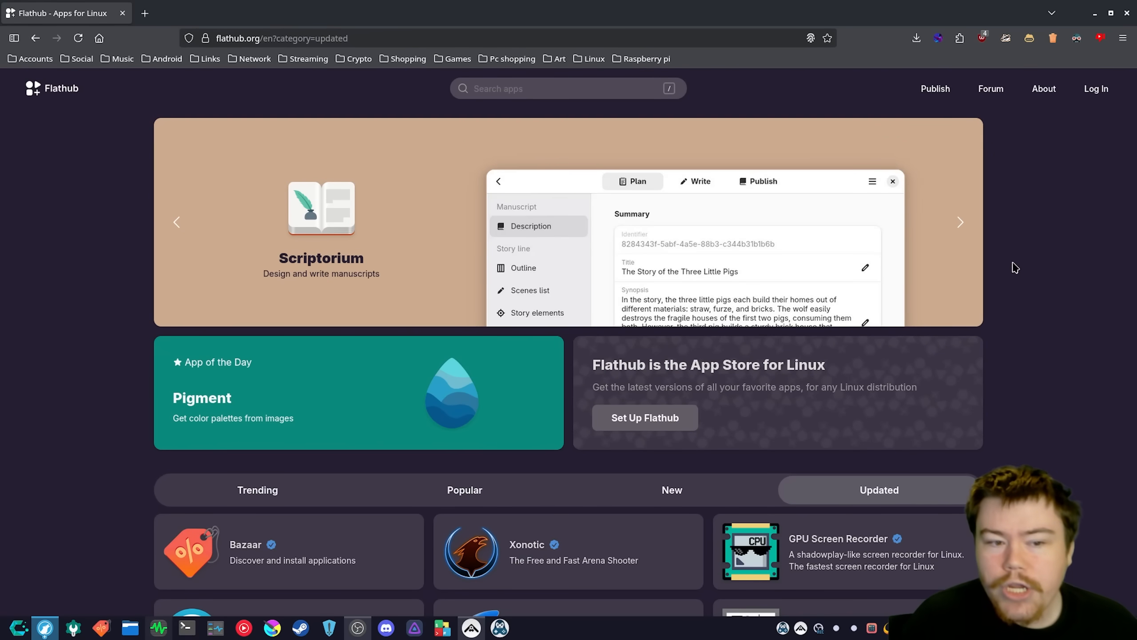
{"action": "left_click", "coordinate": [960, 222]}
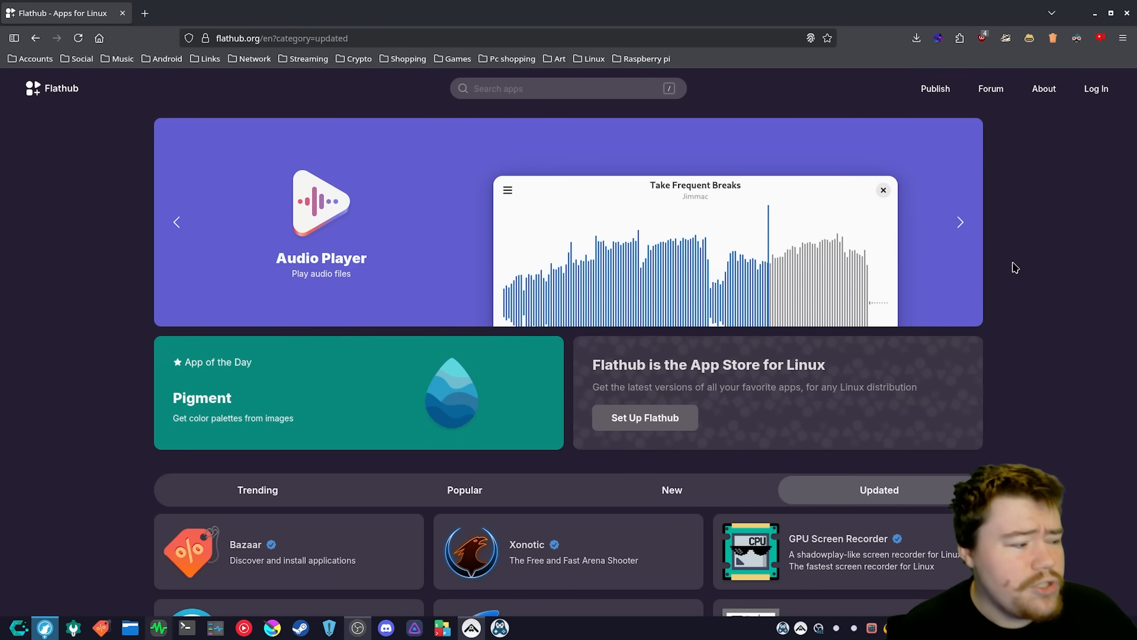
{"action": "left_click", "coordinate": [959, 222]}
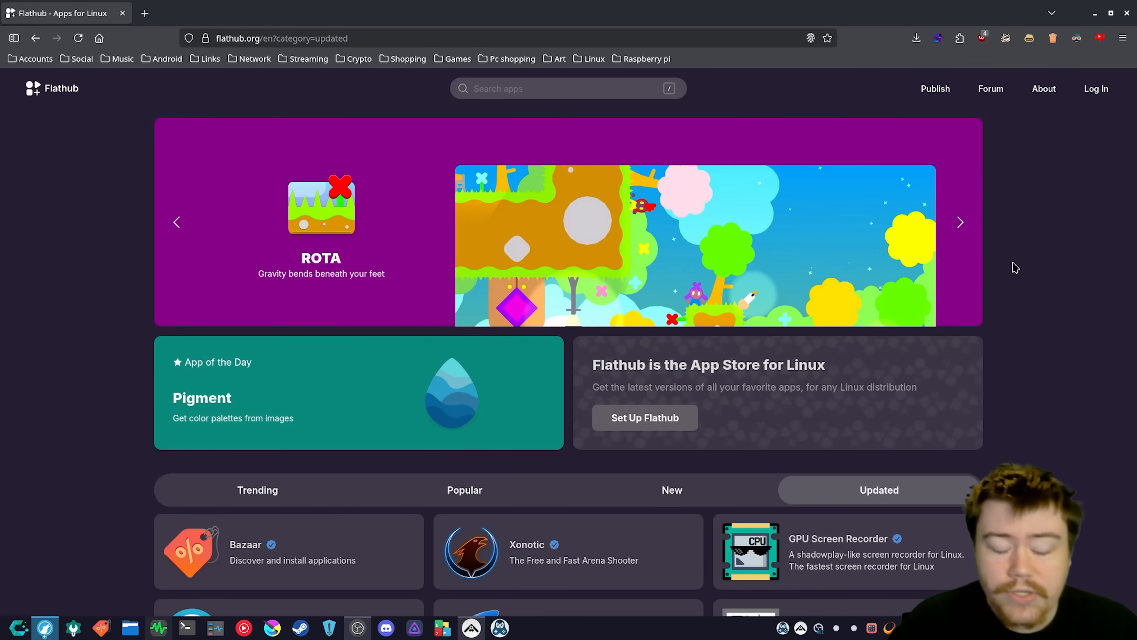
{"action": "left_click", "coordinate": [959, 222]}
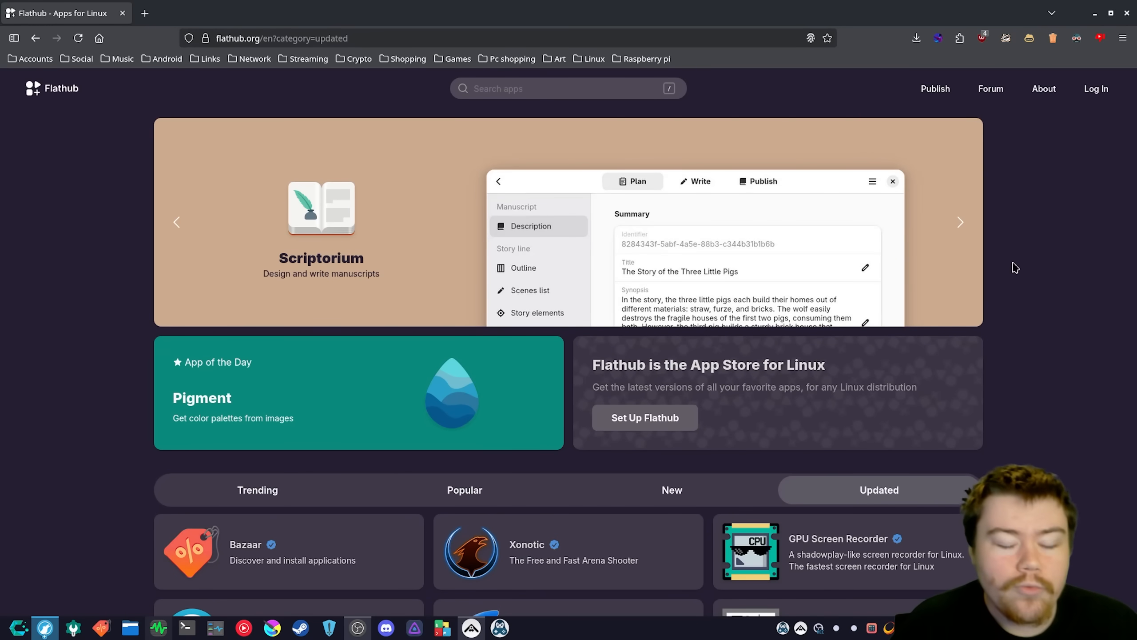
{"action": "left_click", "coordinate": [960, 222]}
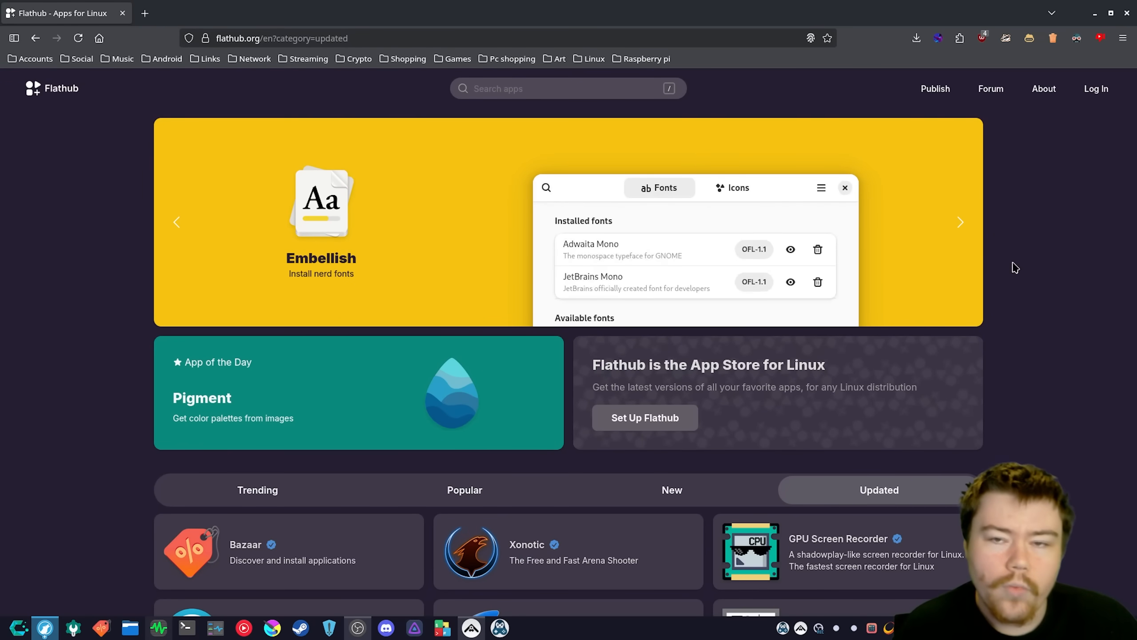
{"action": "left_click", "coordinate": [960, 222]}
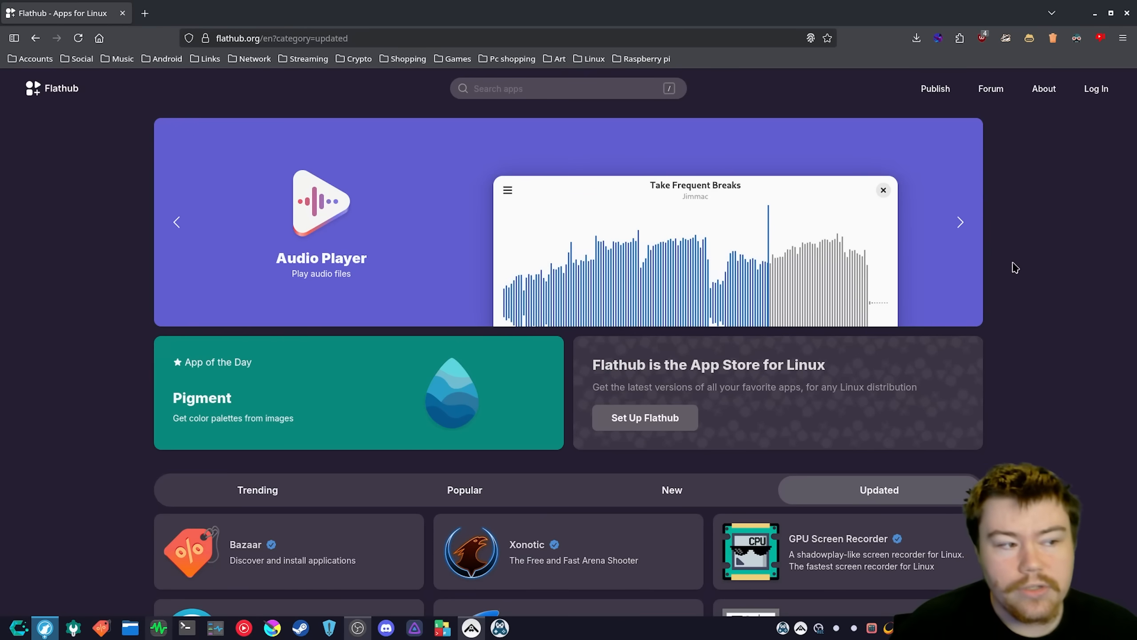
{"action": "left_click", "coordinate": [959, 223]}
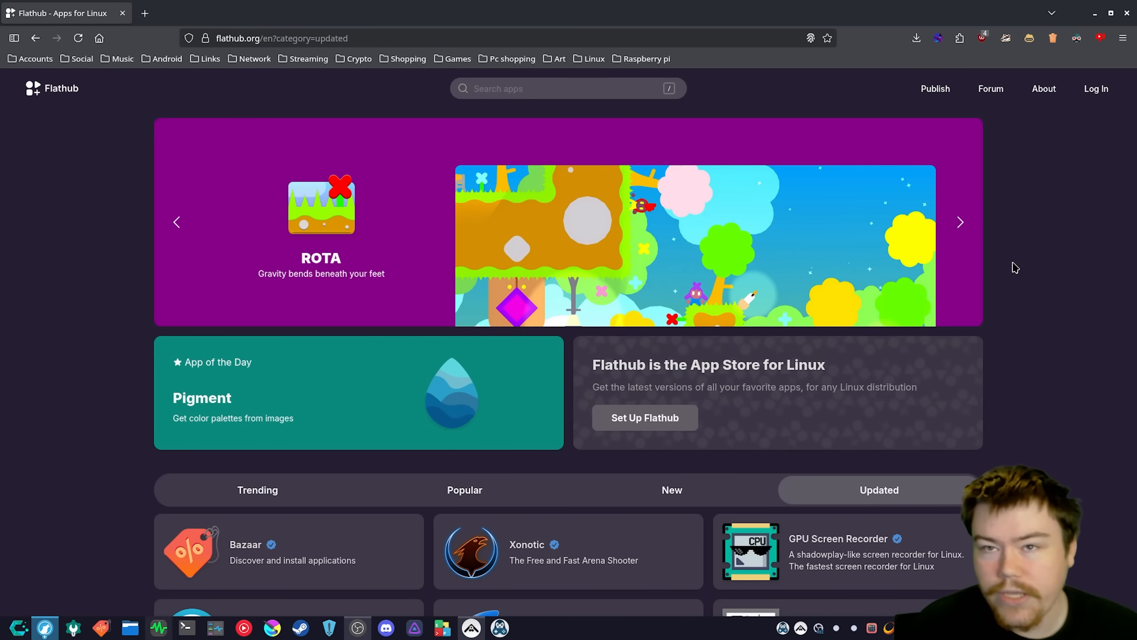
{"action": "left_click", "coordinate": [961, 222]}
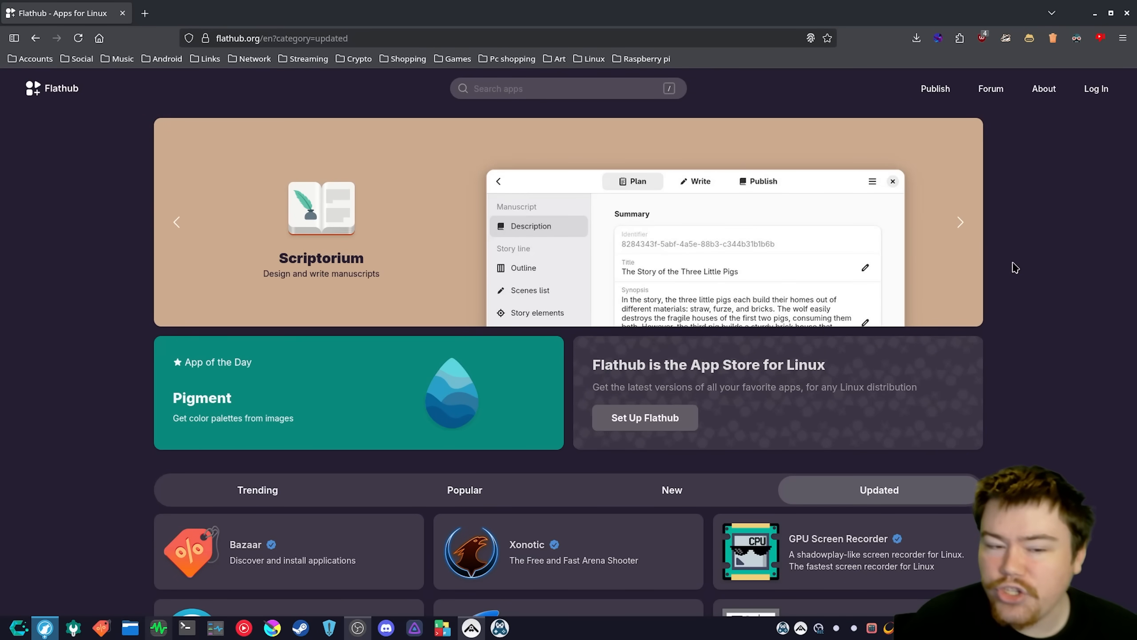
{"action": "left_click", "coordinate": [960, 223]}
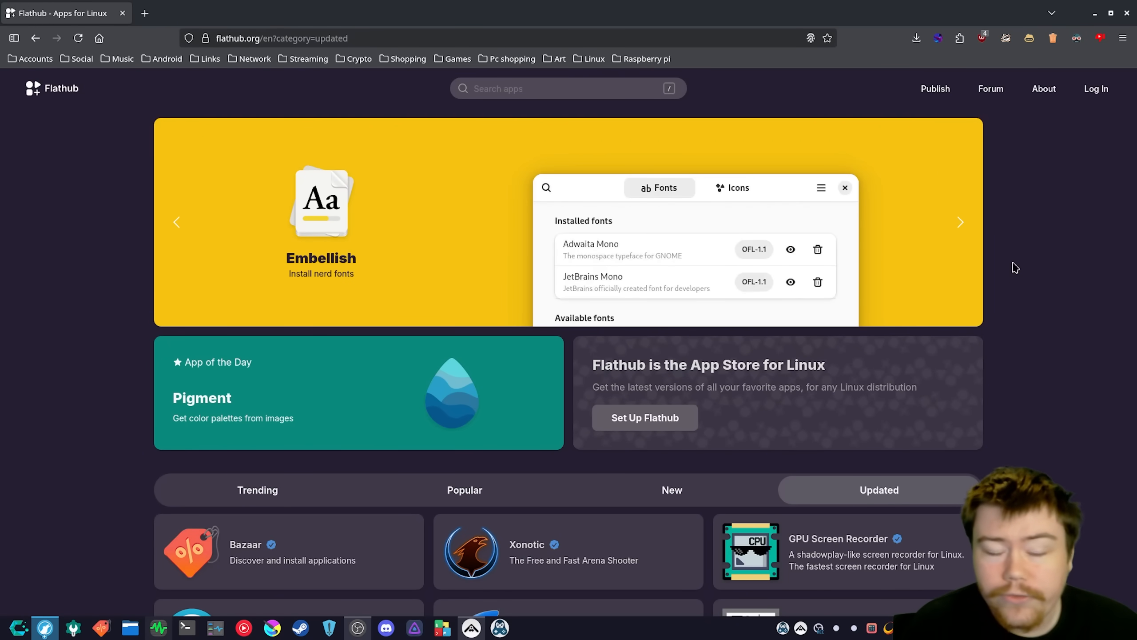
{"action": "left_click", "coordinate": [959, 223]}
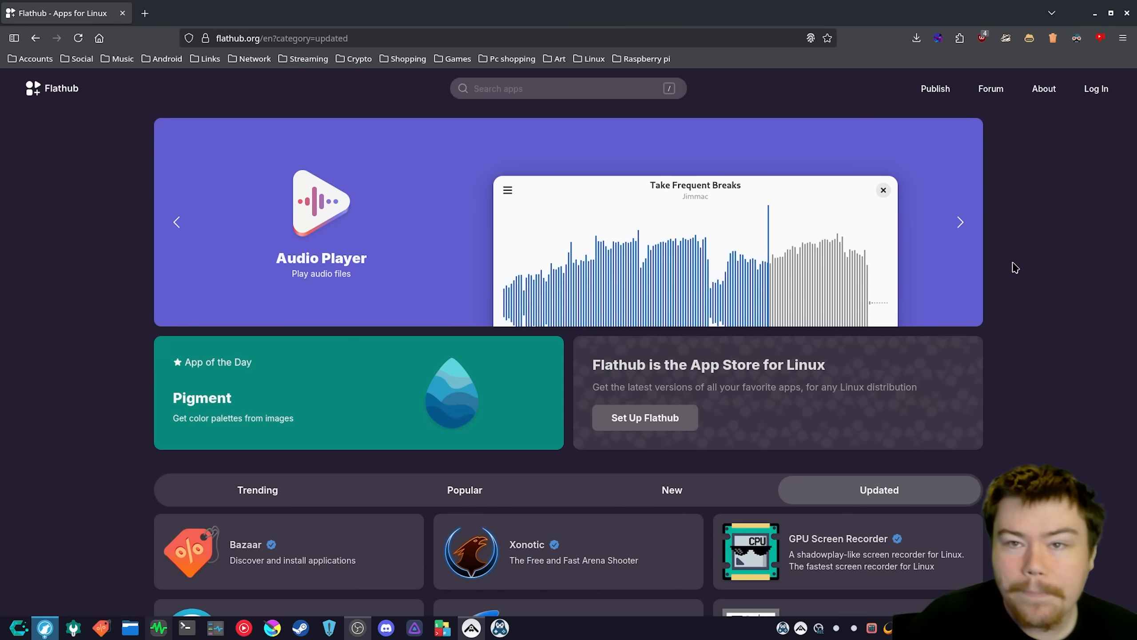
{"action": "left_click", "coordinate": [960, 222]}
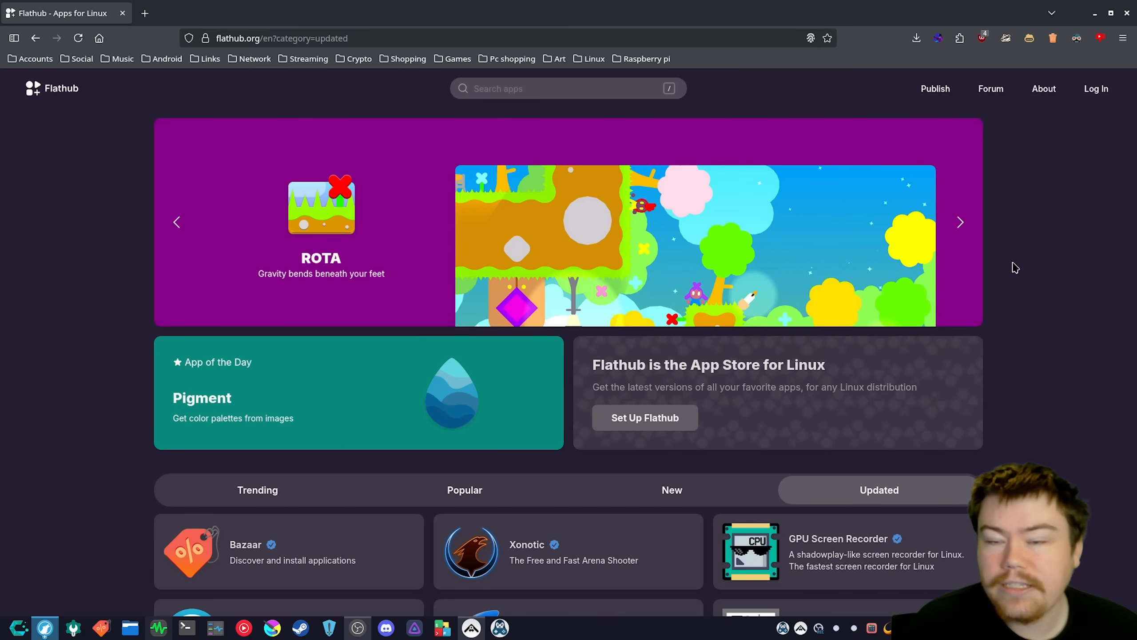
{"action": "left_click", "coordinate": [959, 223]}
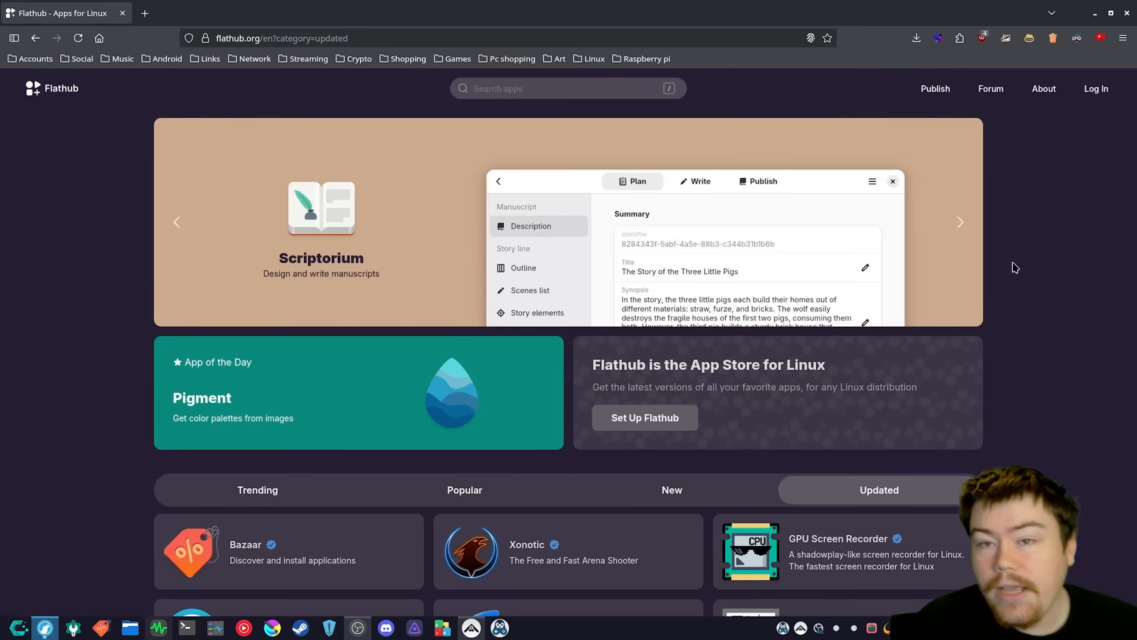
{"action": "left_click", "coordinate": [959, 222]}
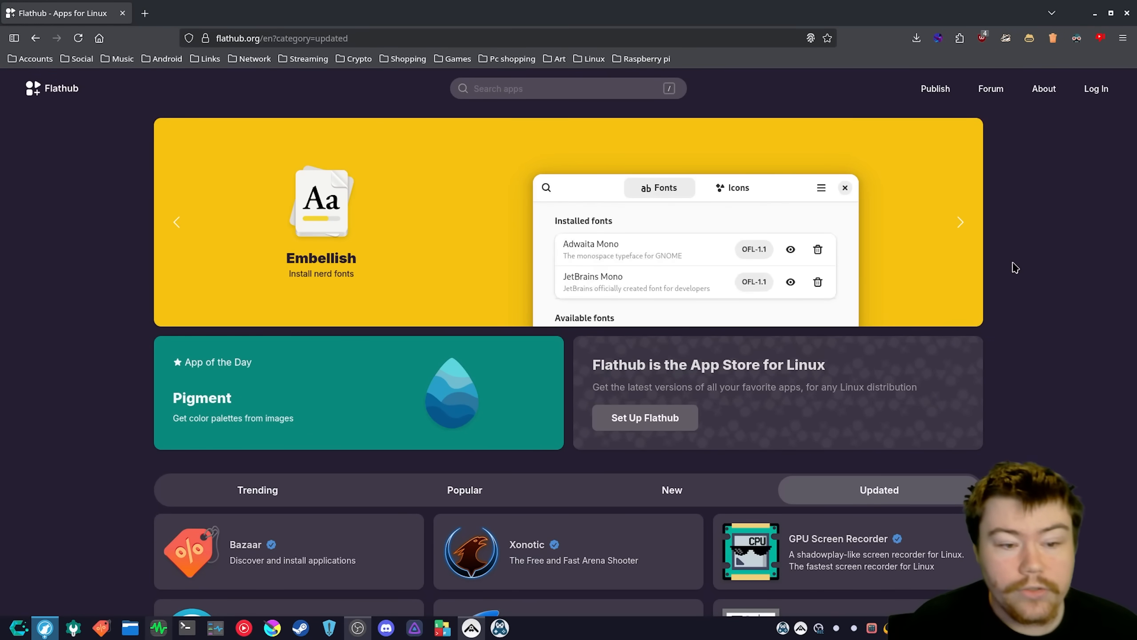
{"action": "left_click", "coordinate": [960, 222]}
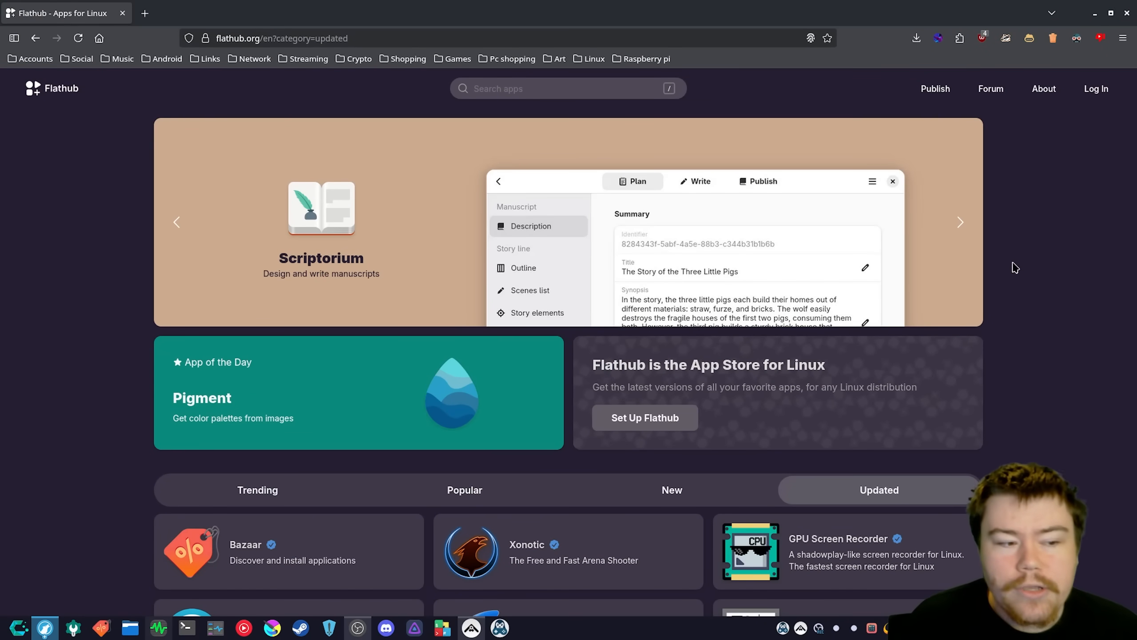
{"action": "left_click", "coordinate": [960, 223]}
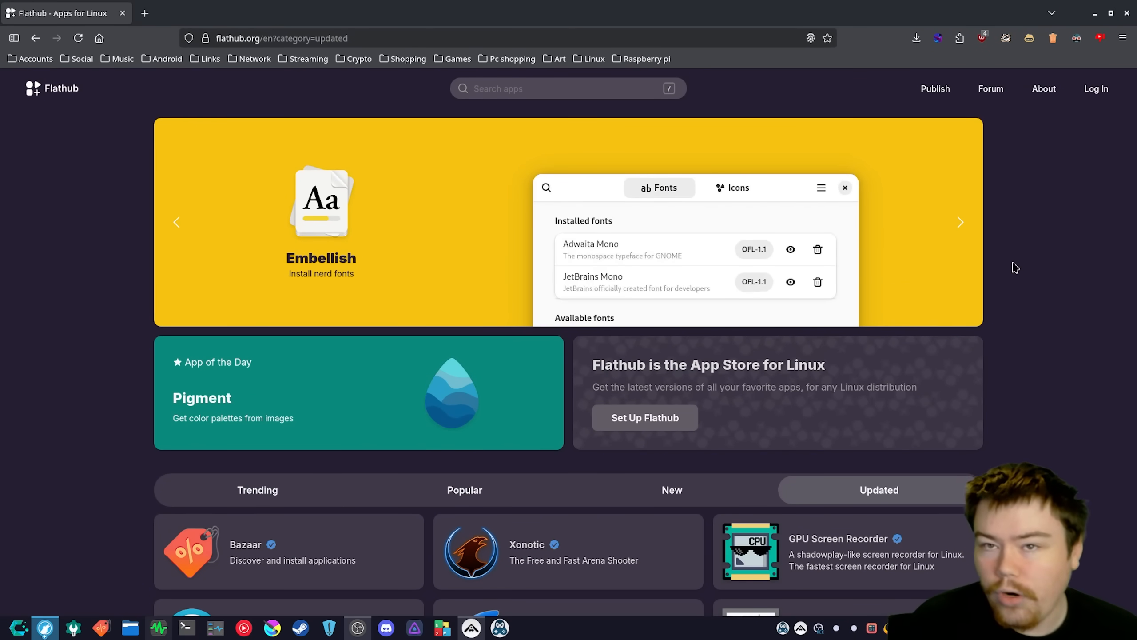
{"action": "left_click", "coordinate": [960, 223]}
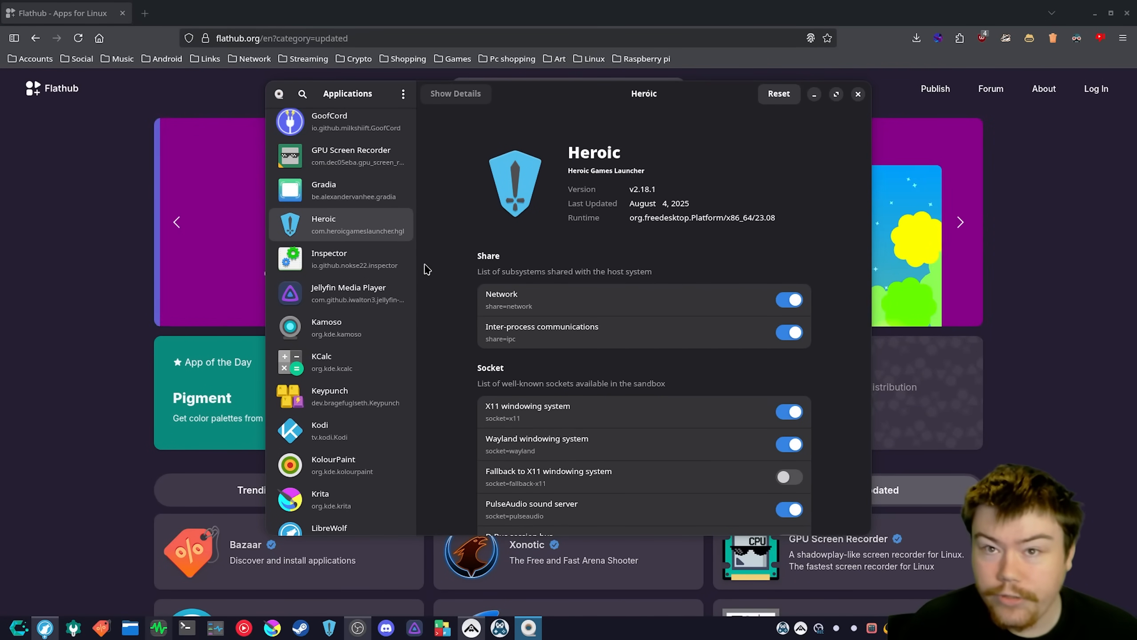
Look through Heroic's Share, Socket, Allow and Filesystem sections down to paths like ~/.steam and /media
{"action": "scroll", "scroll_direction": "down", "scroll_amount": 3}
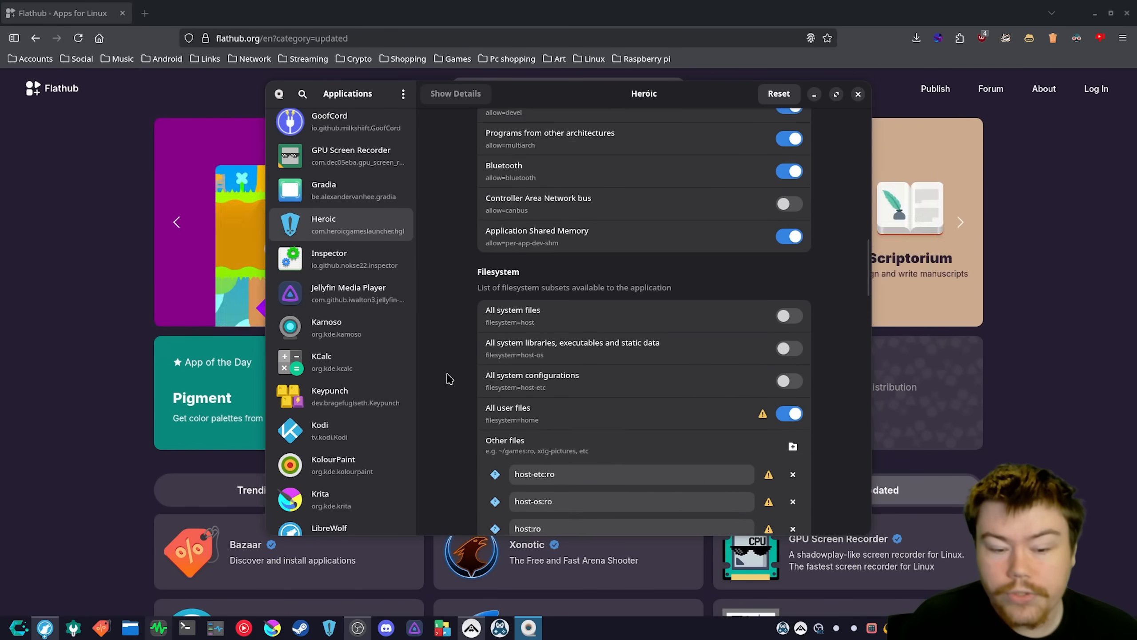
{"action": "scroll", "scroll_direction": "down", "scroll_amount": 3}
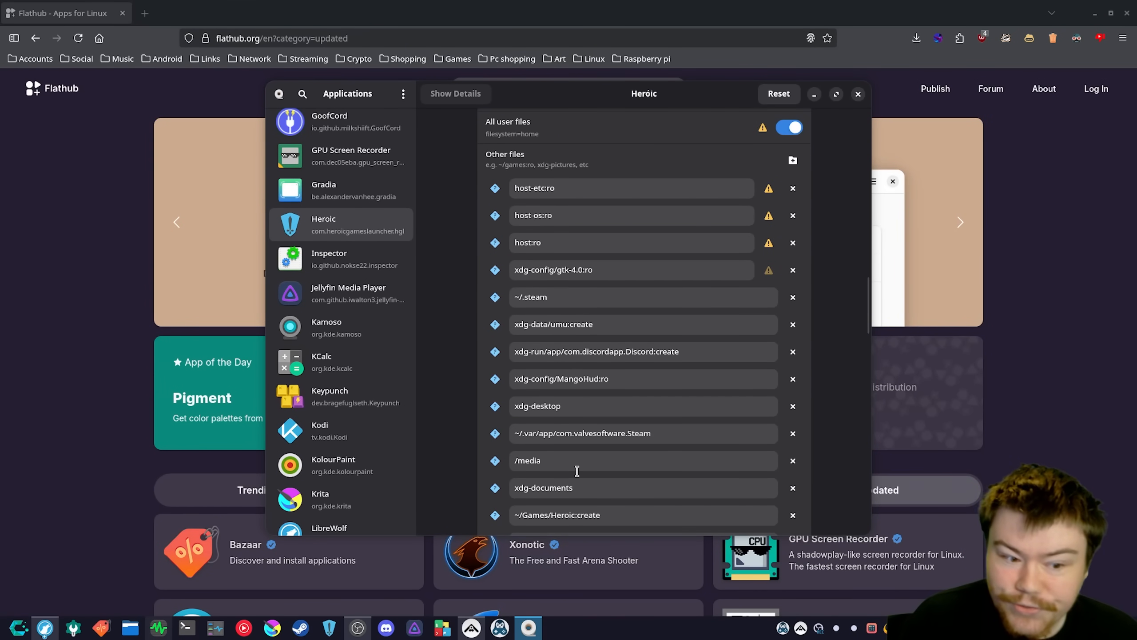
{"action": "scroll", "scroll_direction": "down", "scroll_amount": 3}
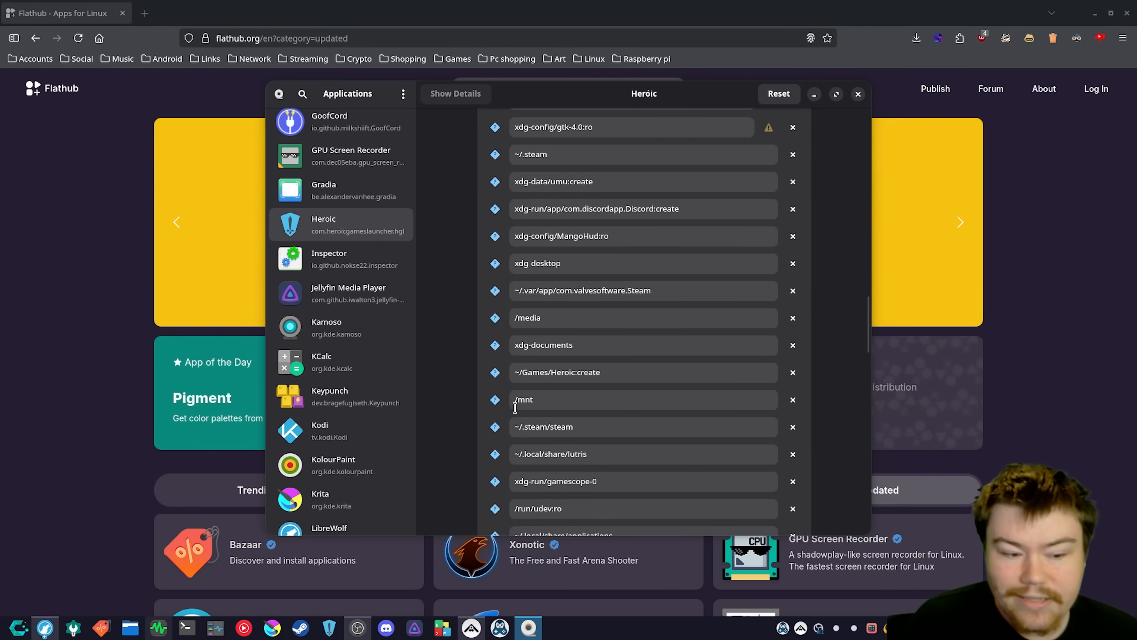
{"action": "mouse_move", "coordinate": [552, 402]}
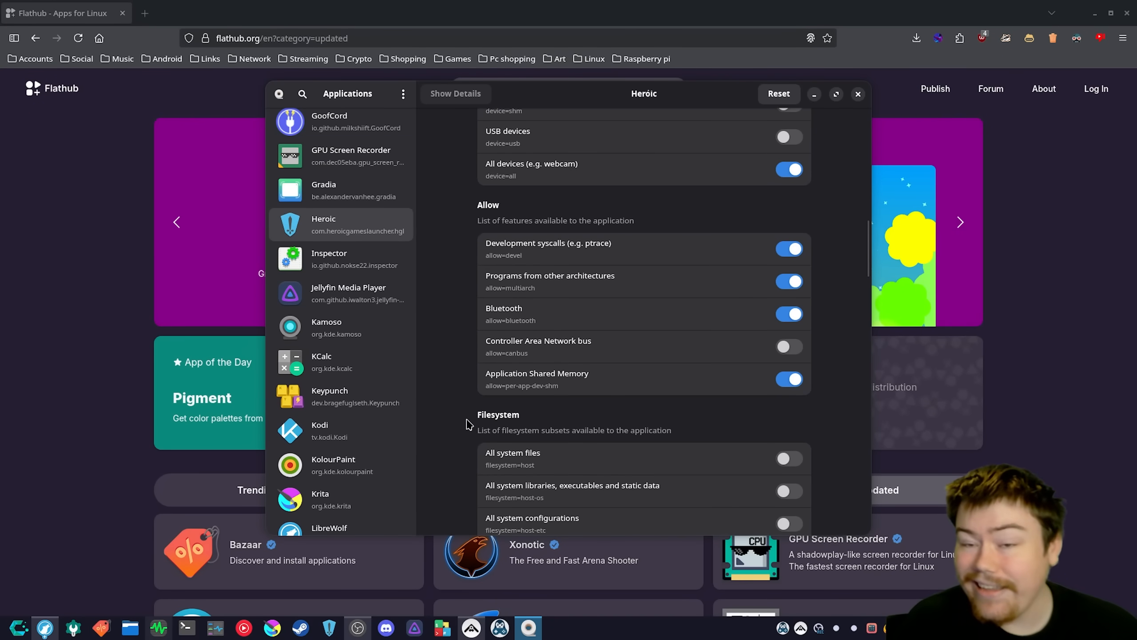
Show Bottles' permissions, with all user files plus xdg-data/applications and MangoHud config paths
{"action": "left_click", "coordinate": [324, 195]}
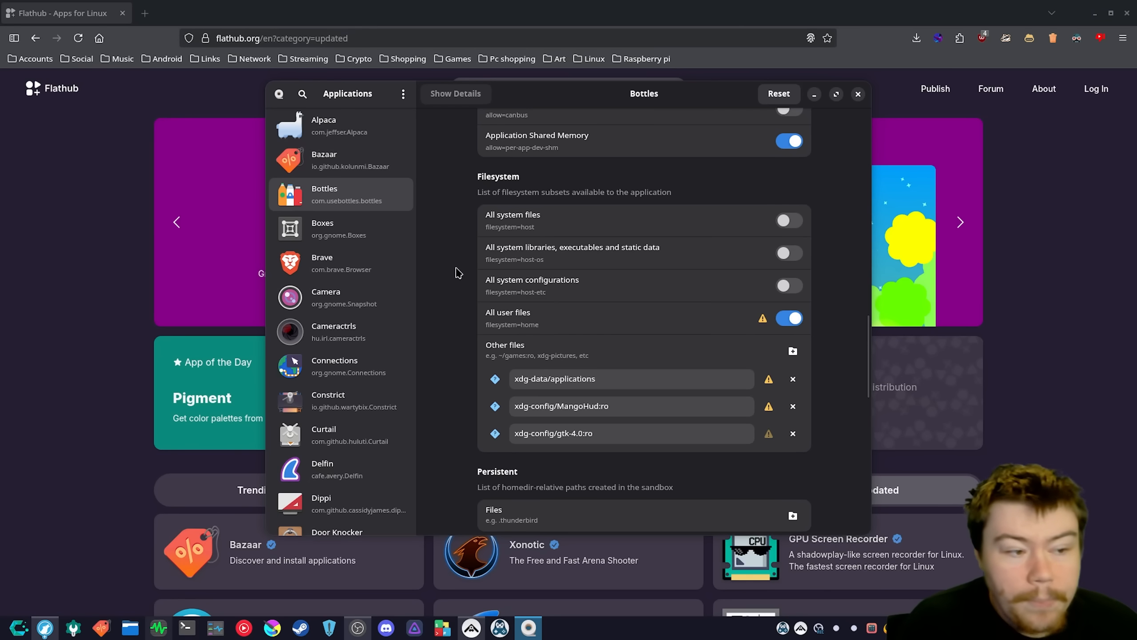
{"action": "scroll", "scroll_direction": "up", "scroll_amount": 3}
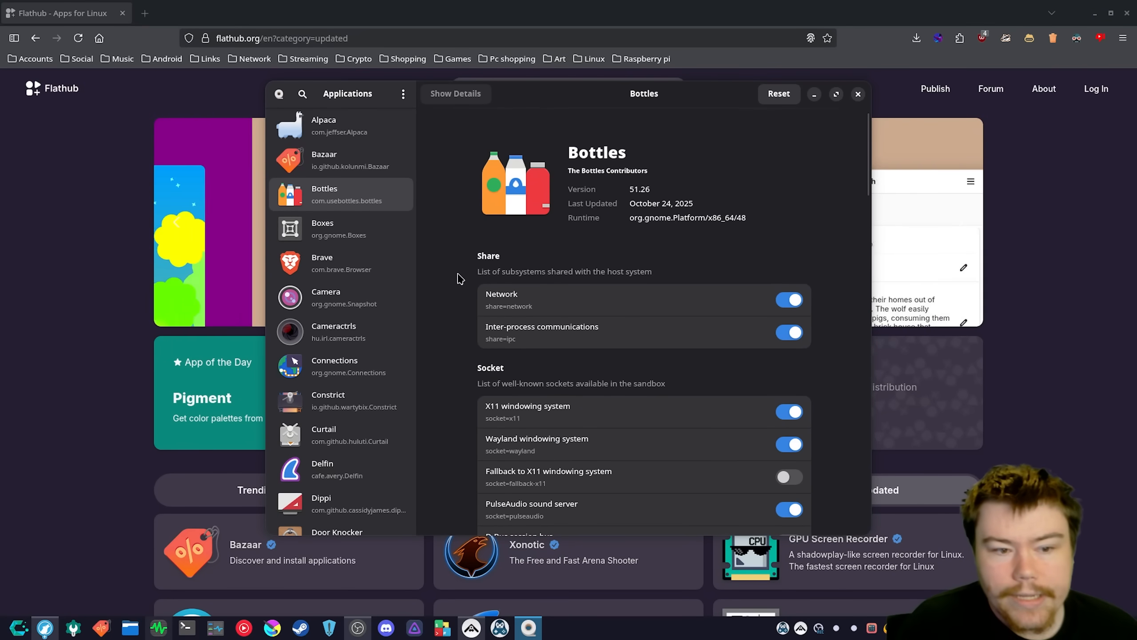
{"action": "scroll", "scroll_direction": "down", "scroll_amount": 3}
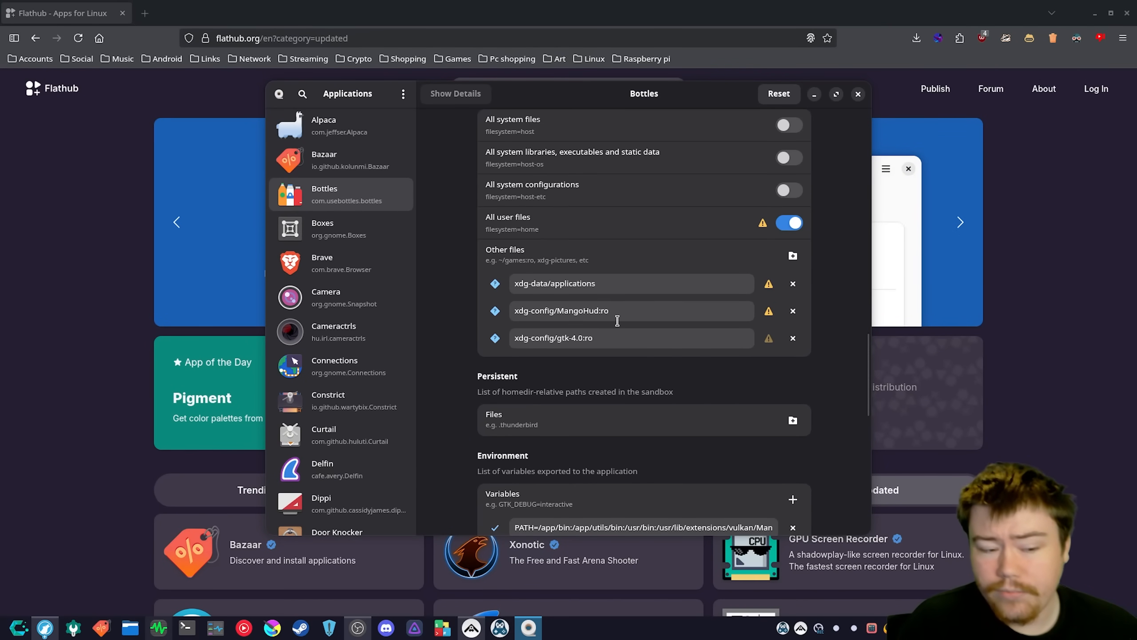
{"action": "mouse_move", "coordinate": [592, 282]}
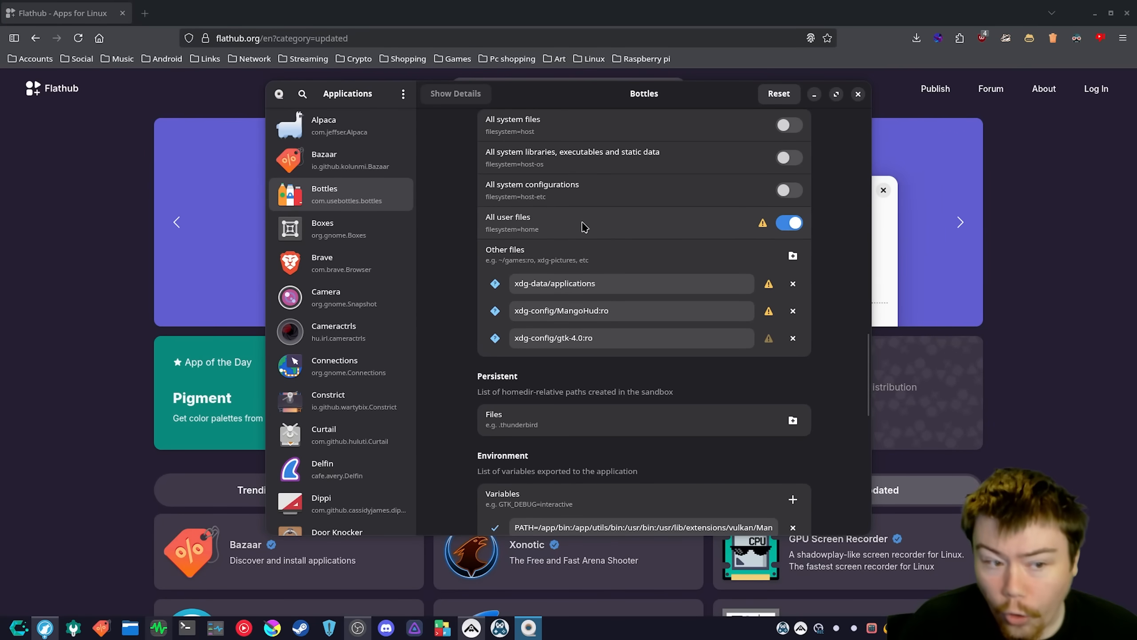
{"action": "mouse_move", "coordinate": [456, 296]}
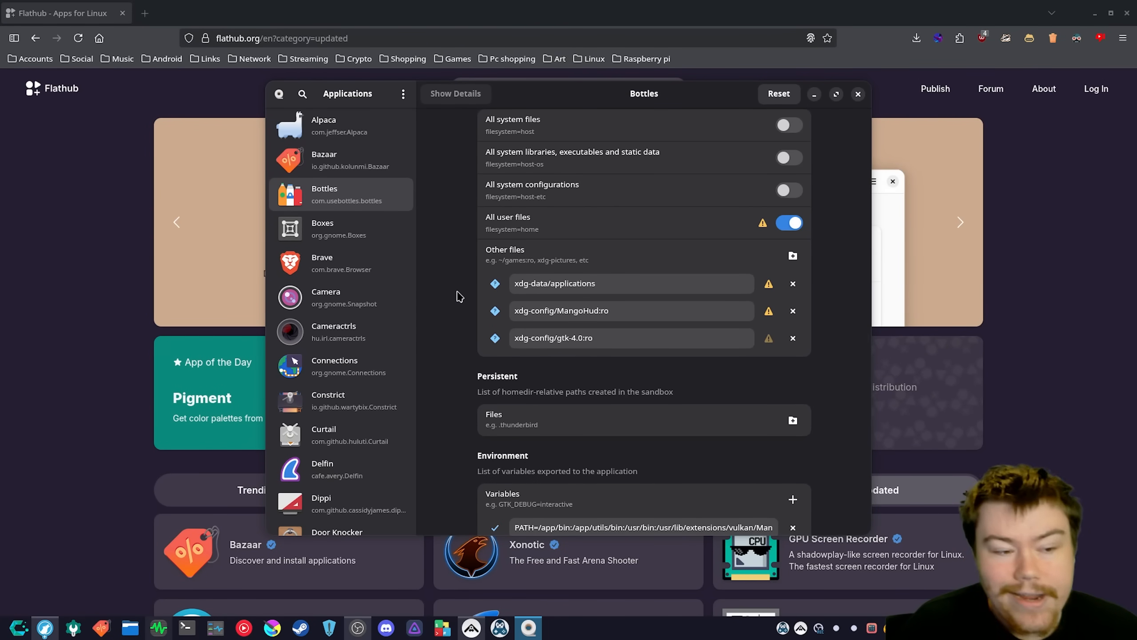
{"action": "scroll", "scroll_direction": "up", "scroll_amount": 3}
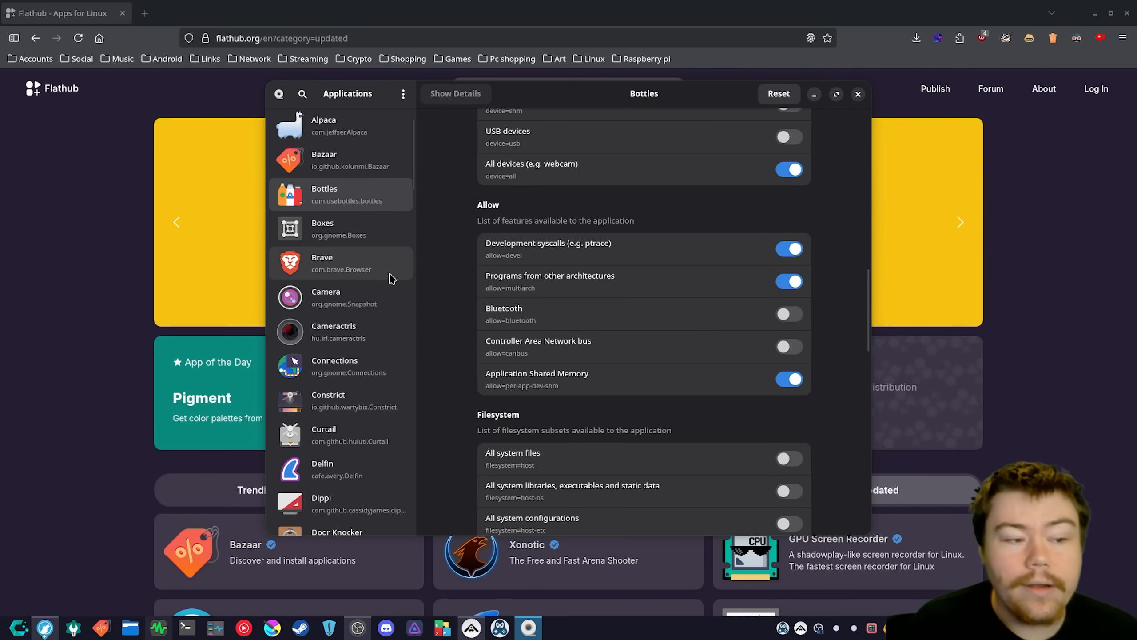
{"action": "mouse_move", "coordinate": [358, 263]}
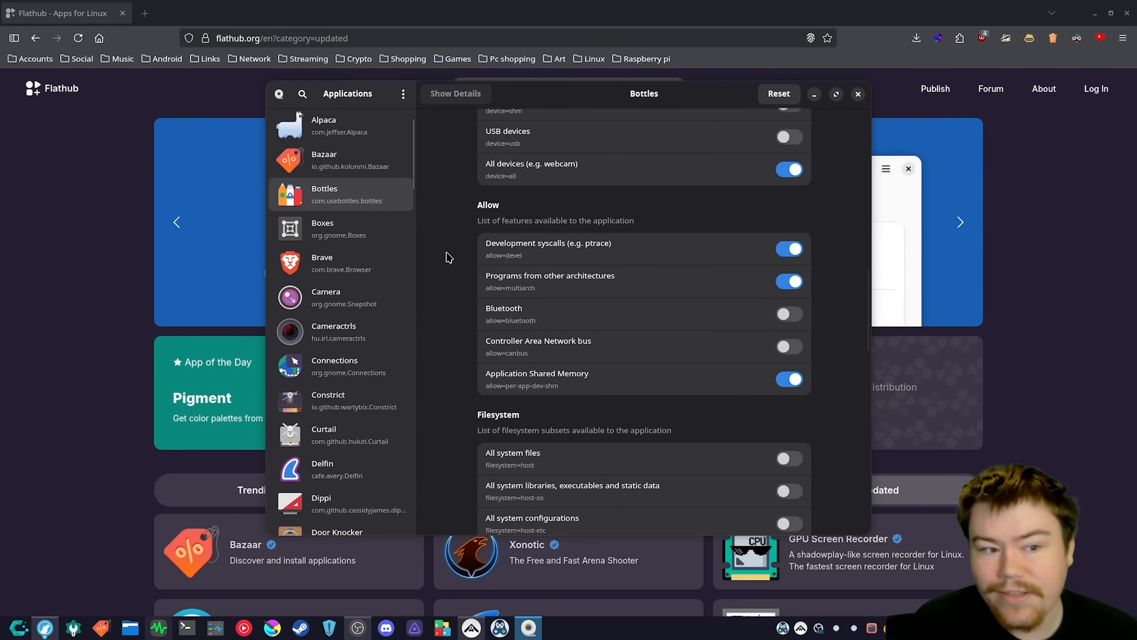
{"action": "scroll", "scroll_direction": "down", "scroll_amount": 3}
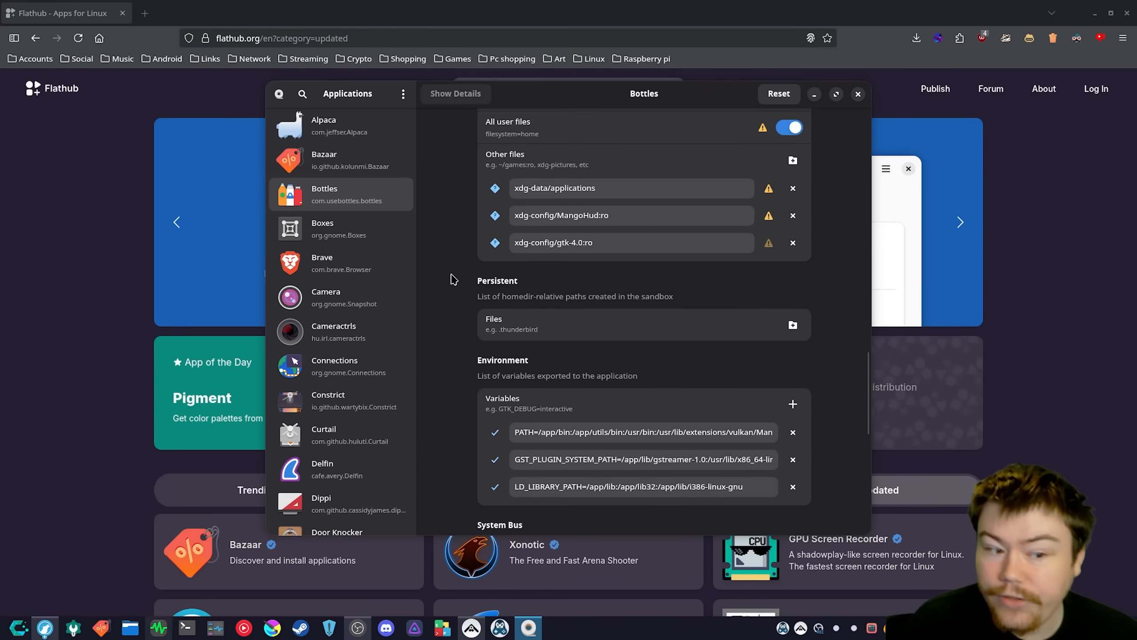
{"action": "scroll", "scroll_direction": "up", "scroll_amount": 3}
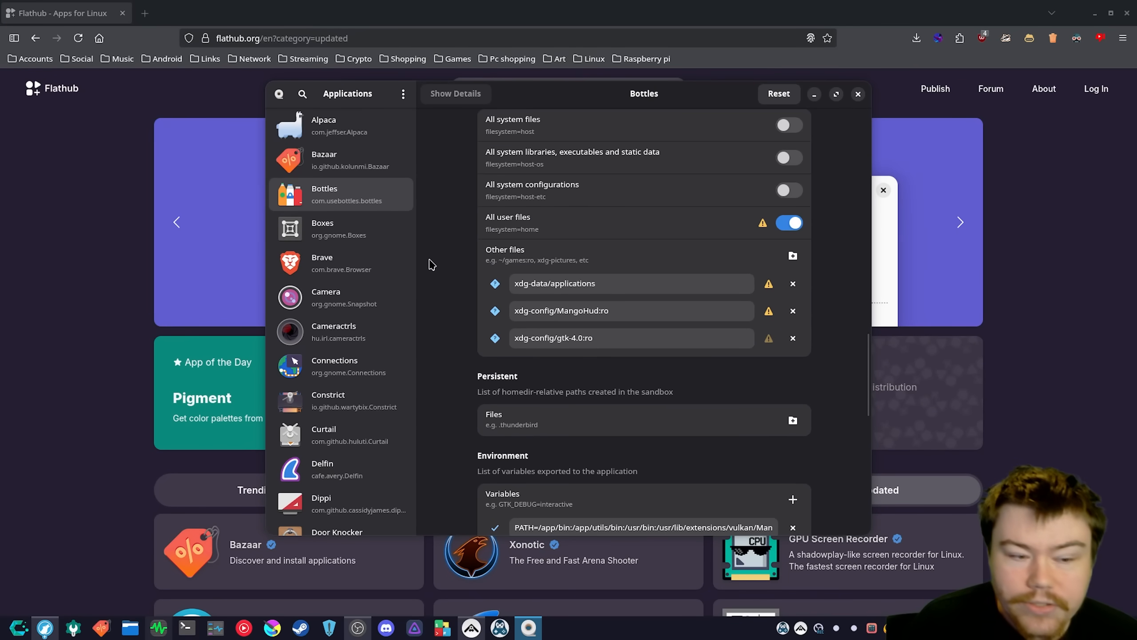
{"action": "mouse_move", "coordinate": [438, 277]}
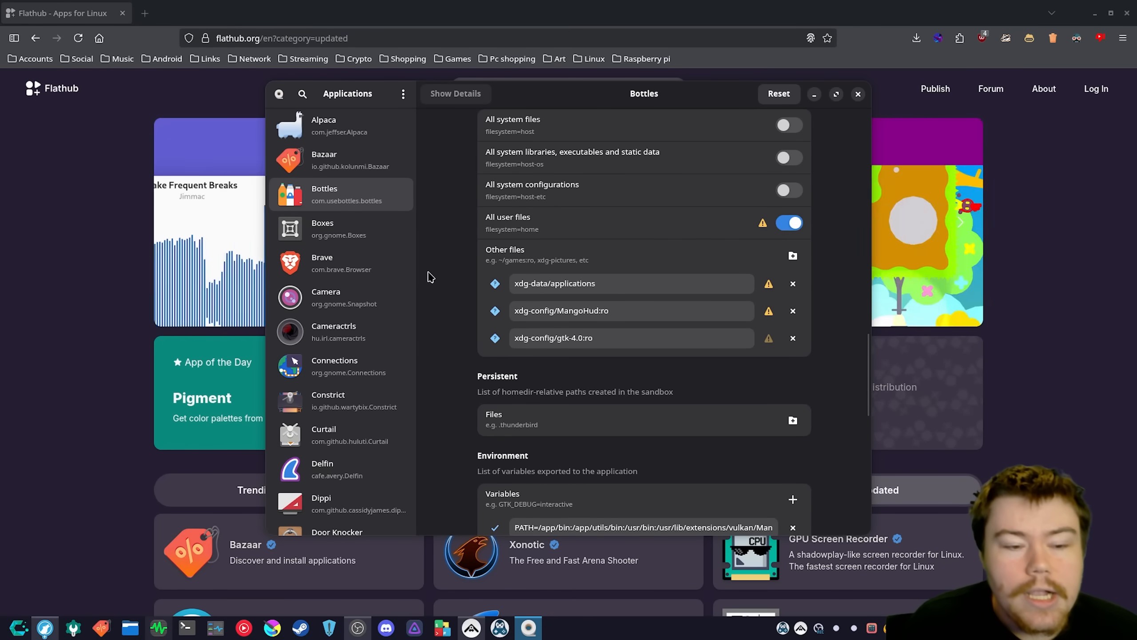
{"action": "scroll", "scroll_direction": "up", "scroll_amount": 3}
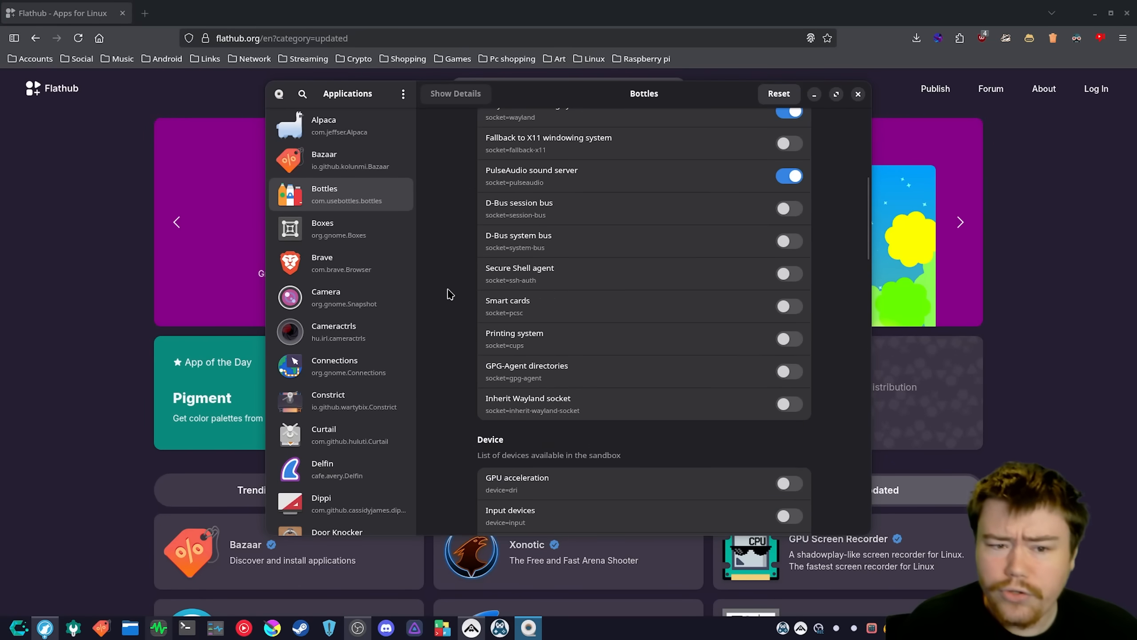
{"action": "scroll", "scroll_direction": "up", "scroll_amount": 3}
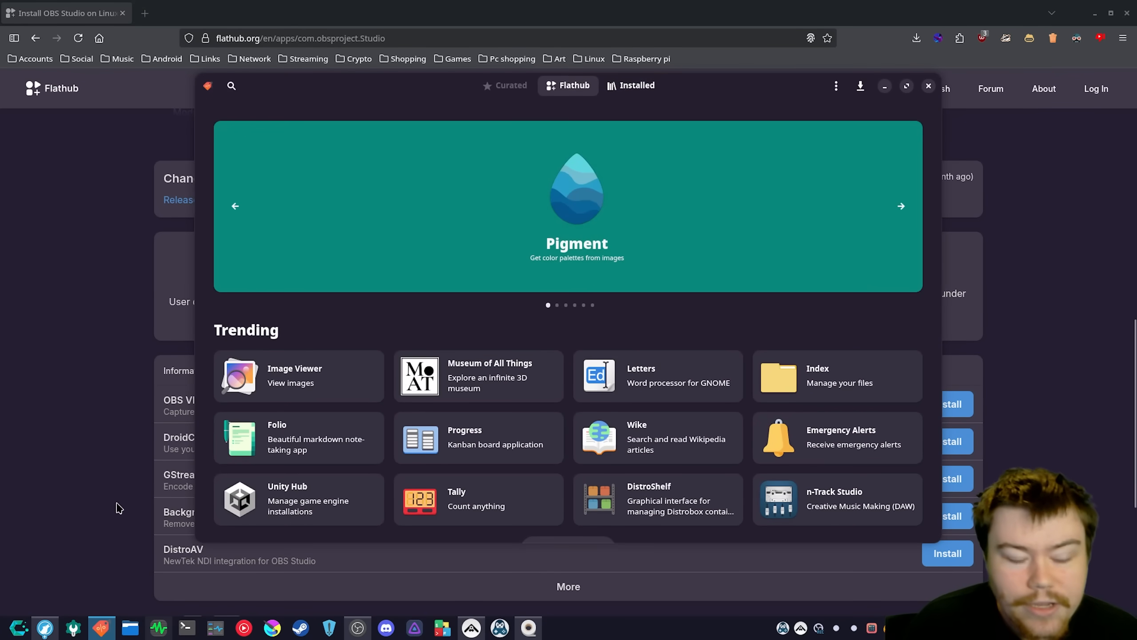
{"action": "mouse_move", "coordinate": [231, 100]}
{"action": "type", "text": "ma"}
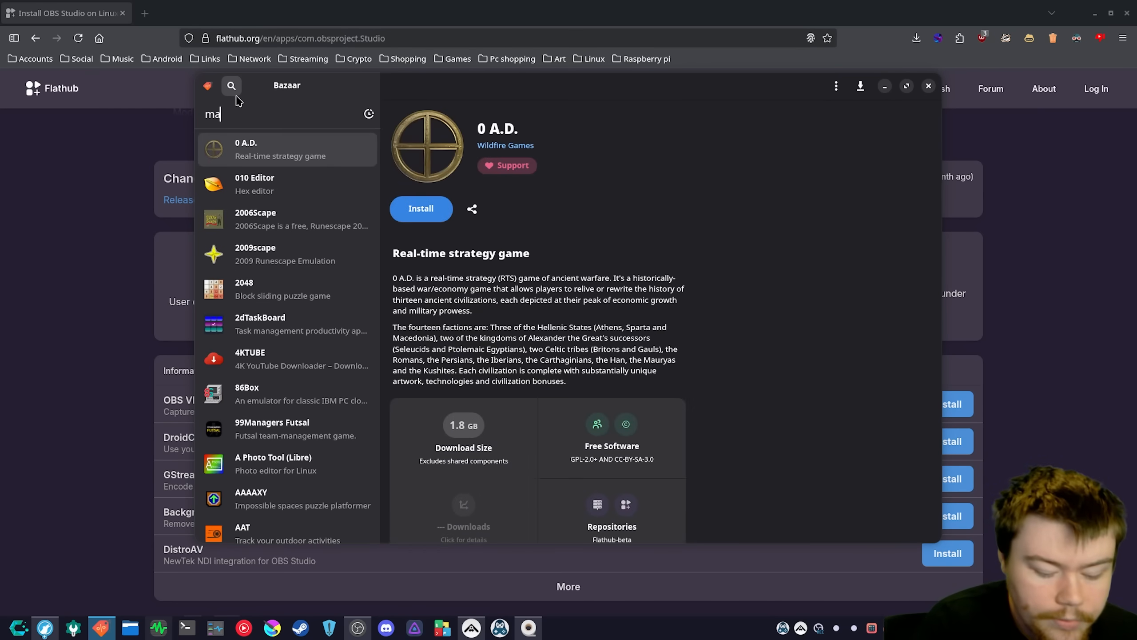
Search Bazaar for 'mangohud' and look through the results, finding no MangoHud add-on
{"action": "type", "text": "ngohud"}
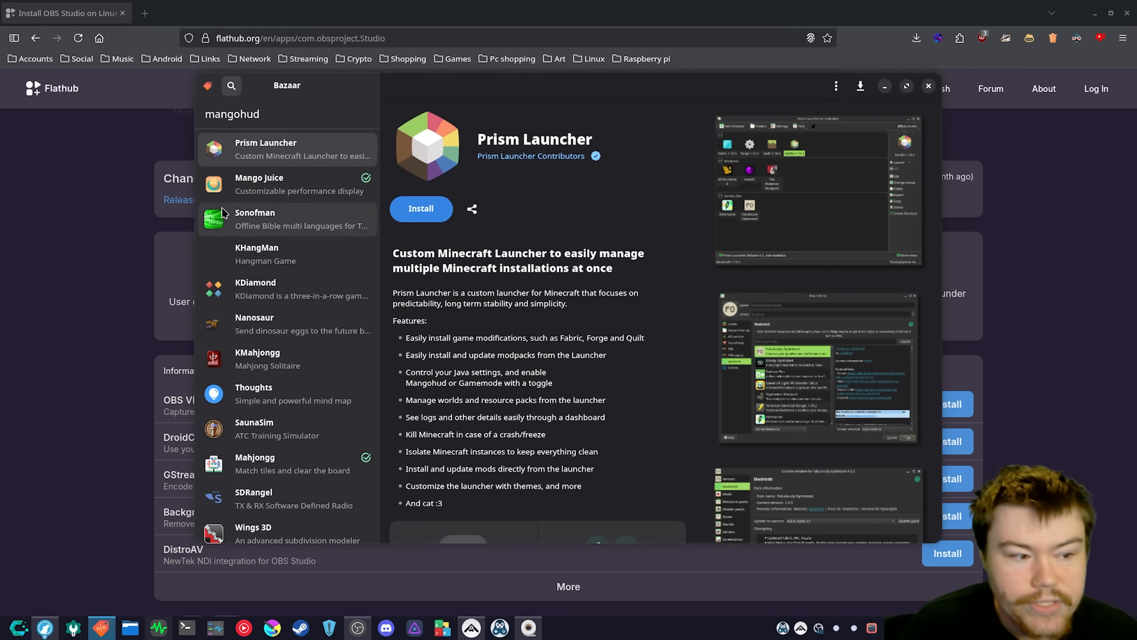
{"action": "scroll", "scroll_direction": "down", "scroll_amount": 3}
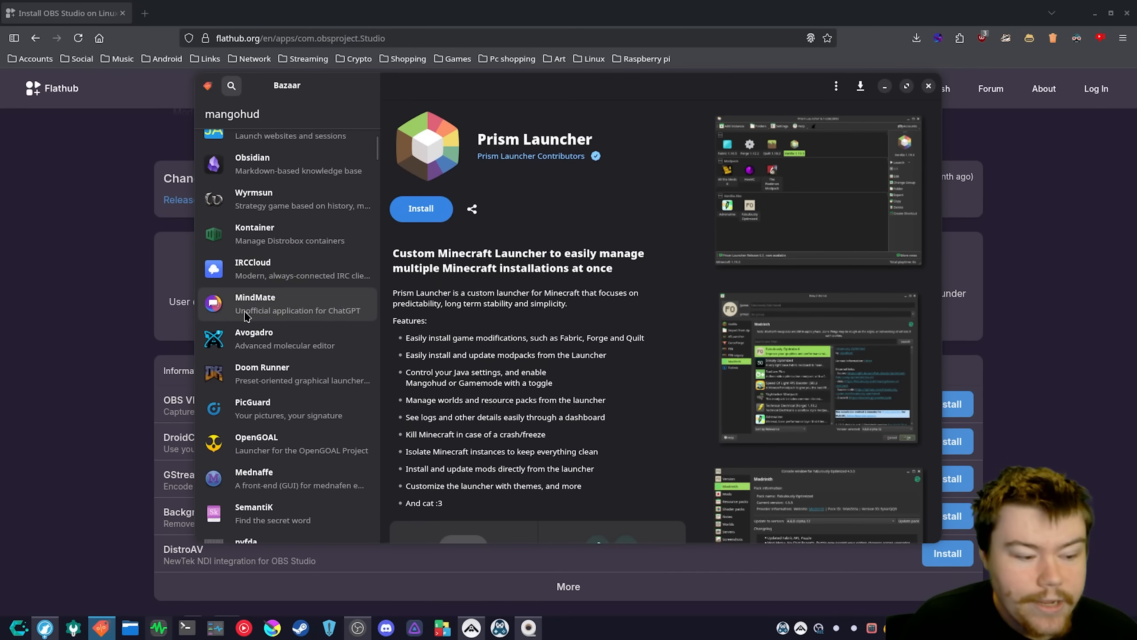
{"action": "scroll", "scroll_direction": "down", "scroll_amount": 3}
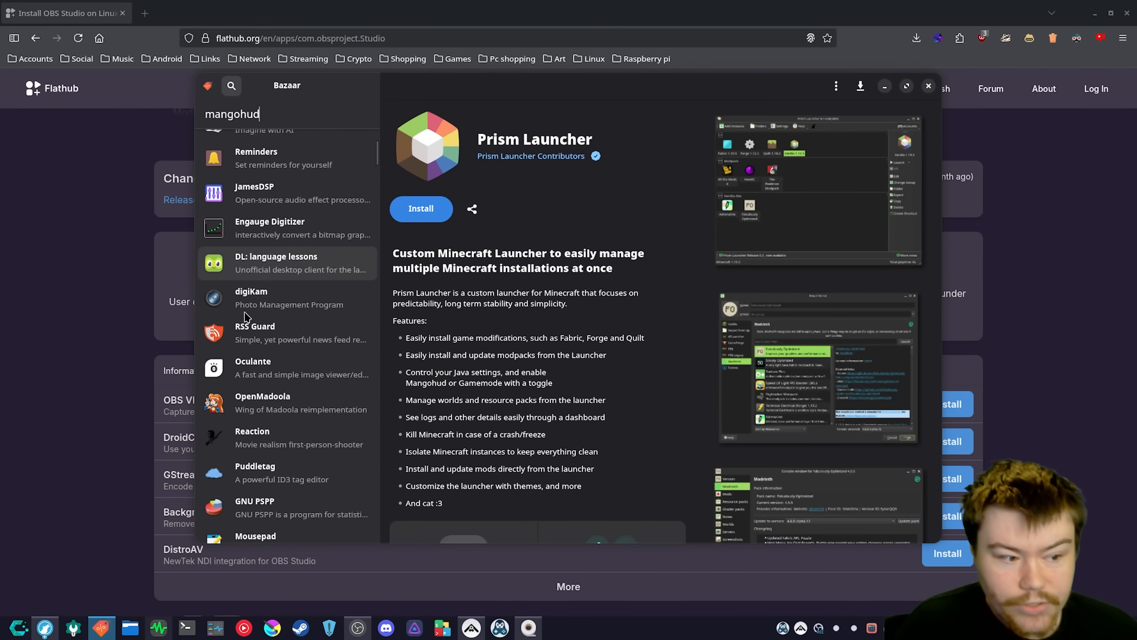
{"action": "scroll", "scroll_direction": "down", "scroll_amount": 3}
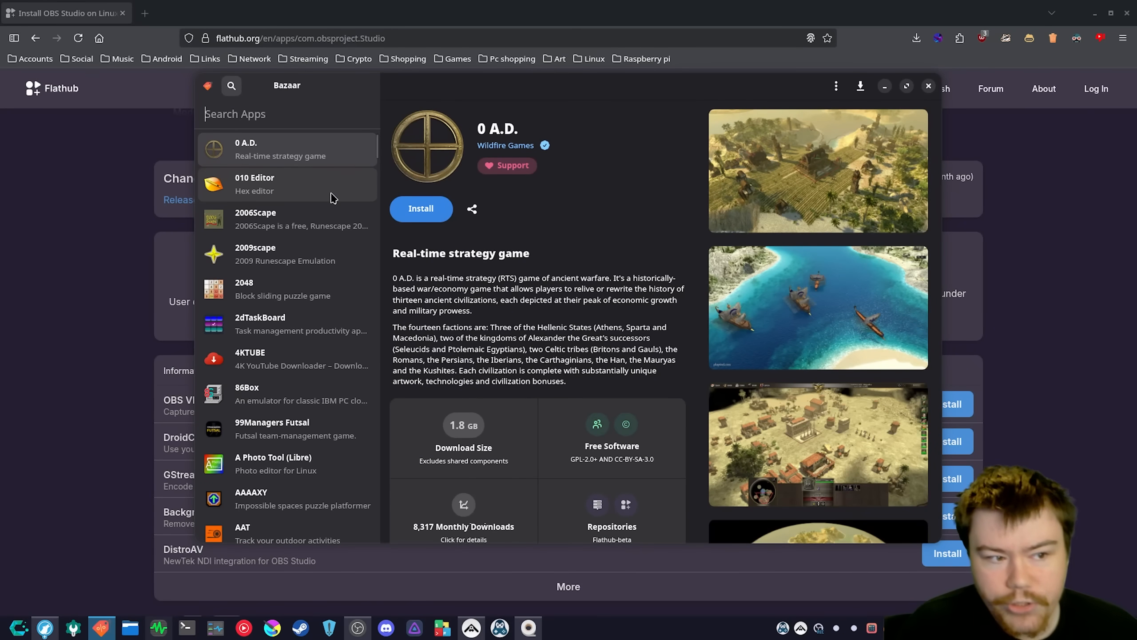
{"action": "mouse_move", "coordinate": [319, 239]}
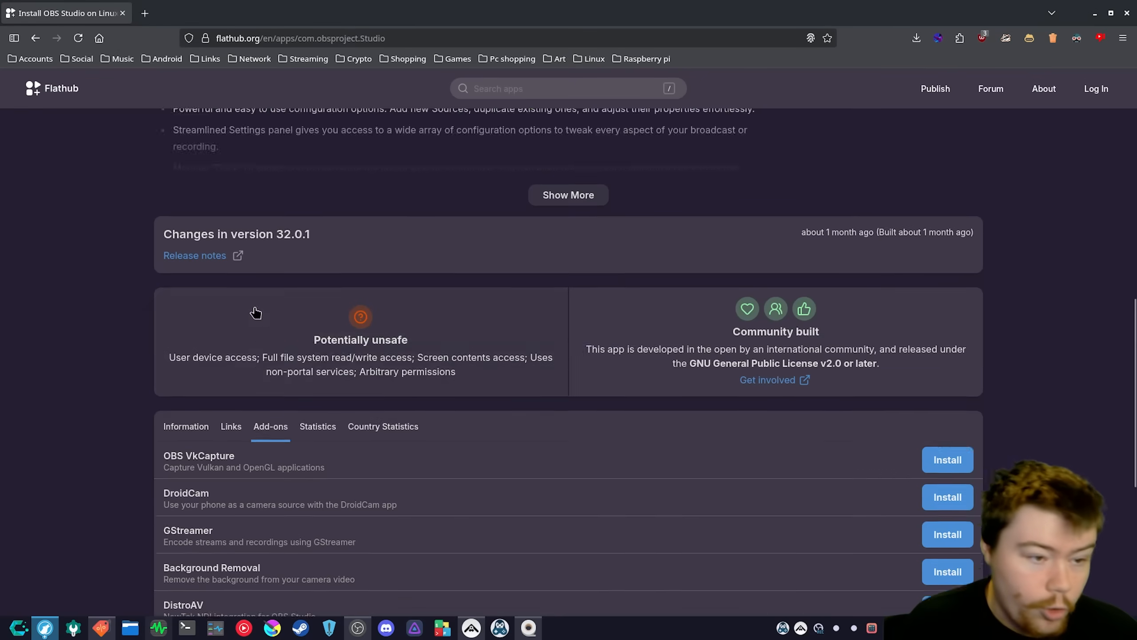
Review OBS Studio's Potentially unsafe card and its add-ons list with OBS VkCapture and DroidCam
{"action": "scroll", "scroll_direction": "down", "scroll_amount": 3}
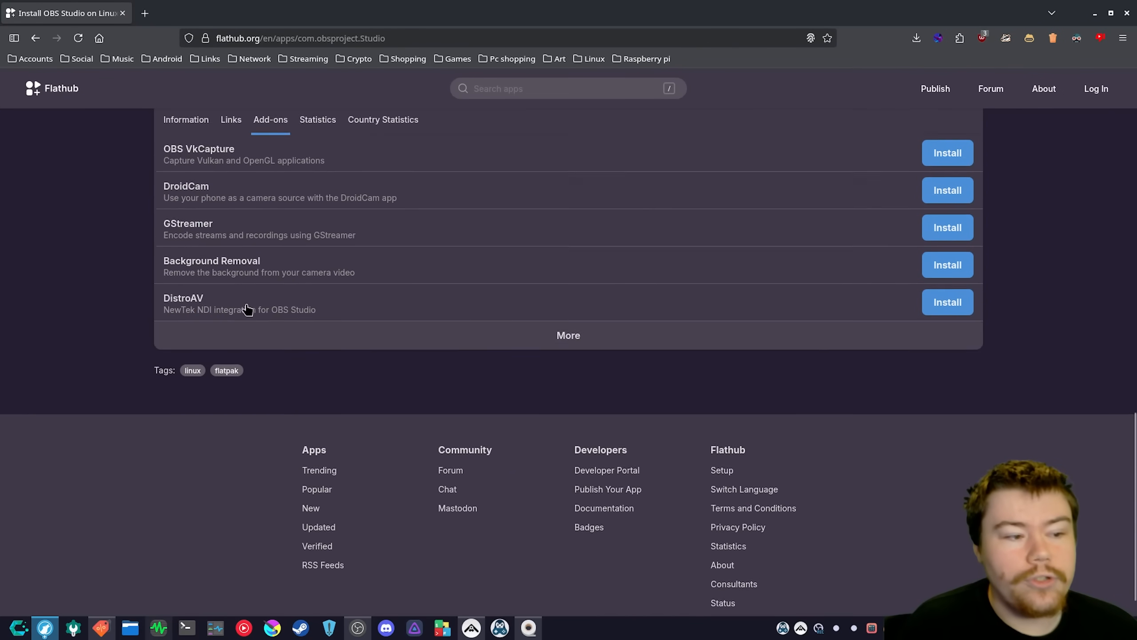
{"action": "scroll", "scroll_direction": "up", "scroll_amount": 3}
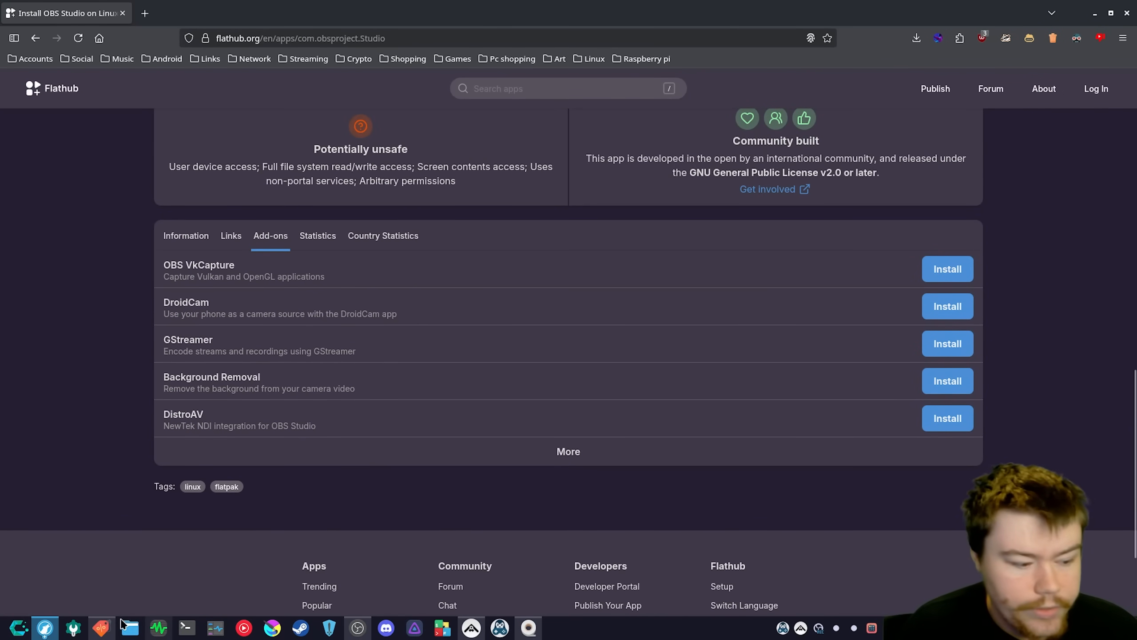
{"action": "mouse_move", "coordinate": [46, 284]}
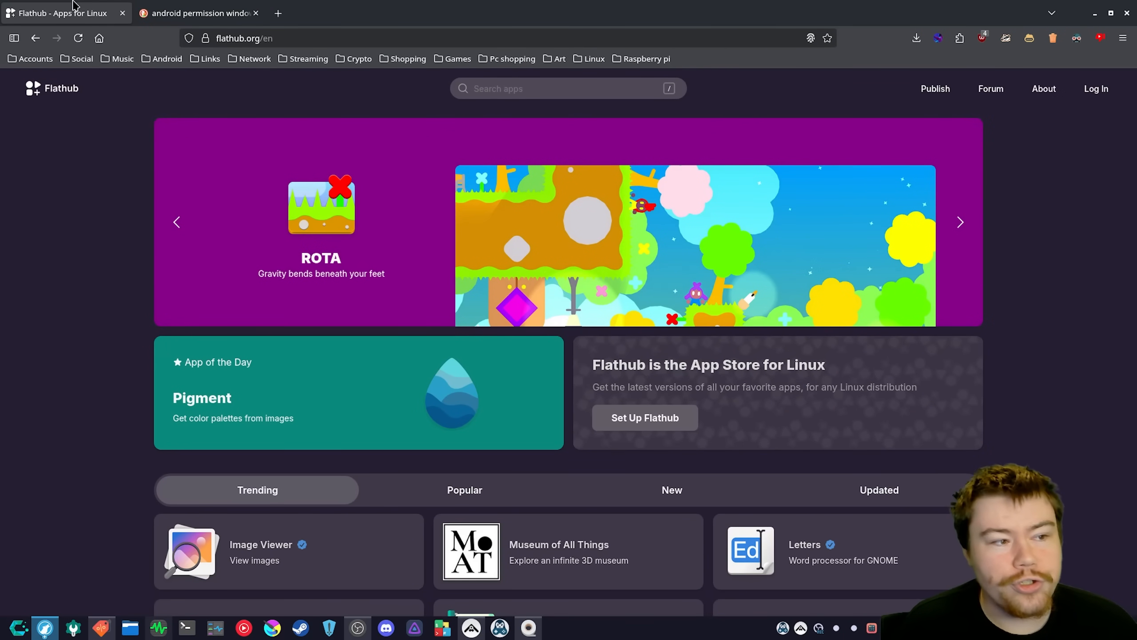
Show the Flathub home page with its featured carousel of Scriptorium, Audio Player, ROTA and Embellish
{"action": "left_click", "coordinate": [960, 222]}
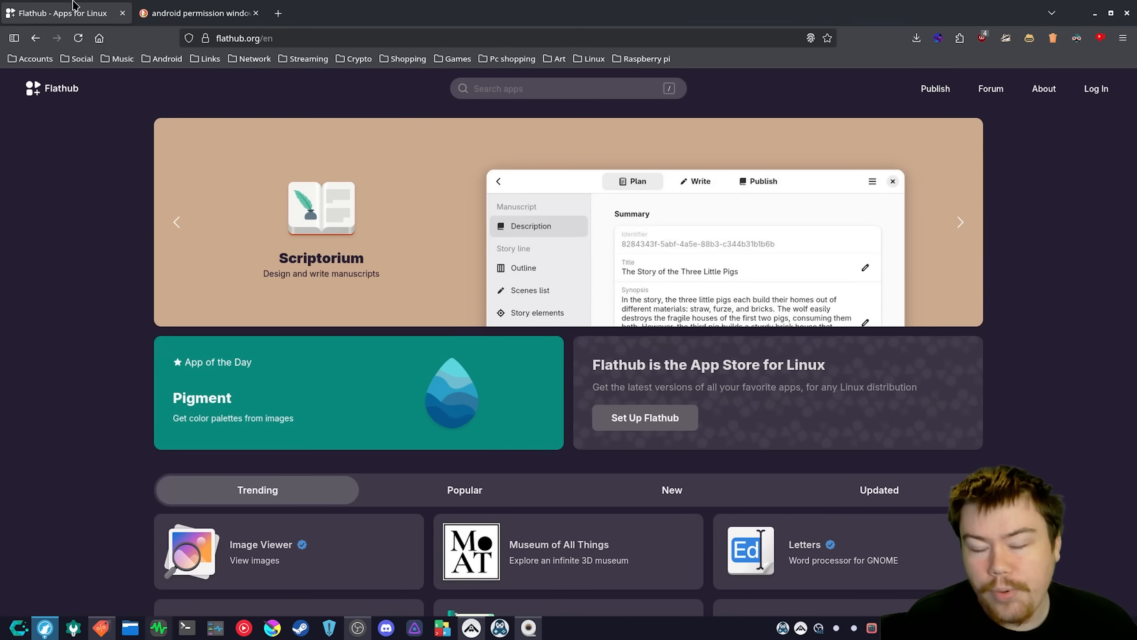
{"action": "left_click", "coordinate": [959, 223]}
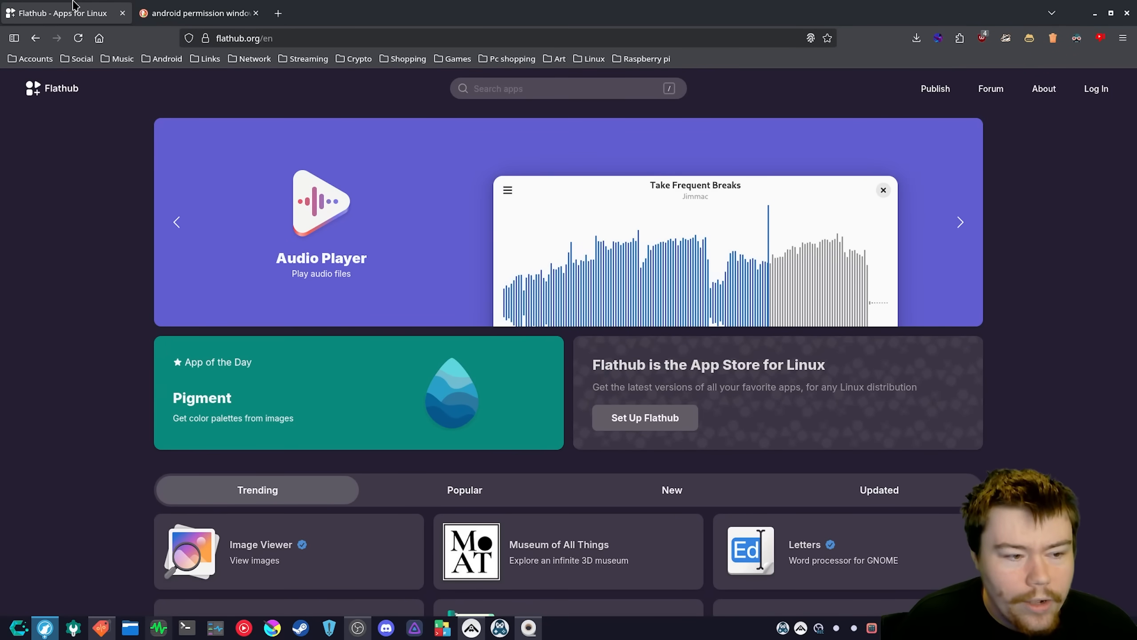
{"action": "left_click", "coordinate": [959, 222]}
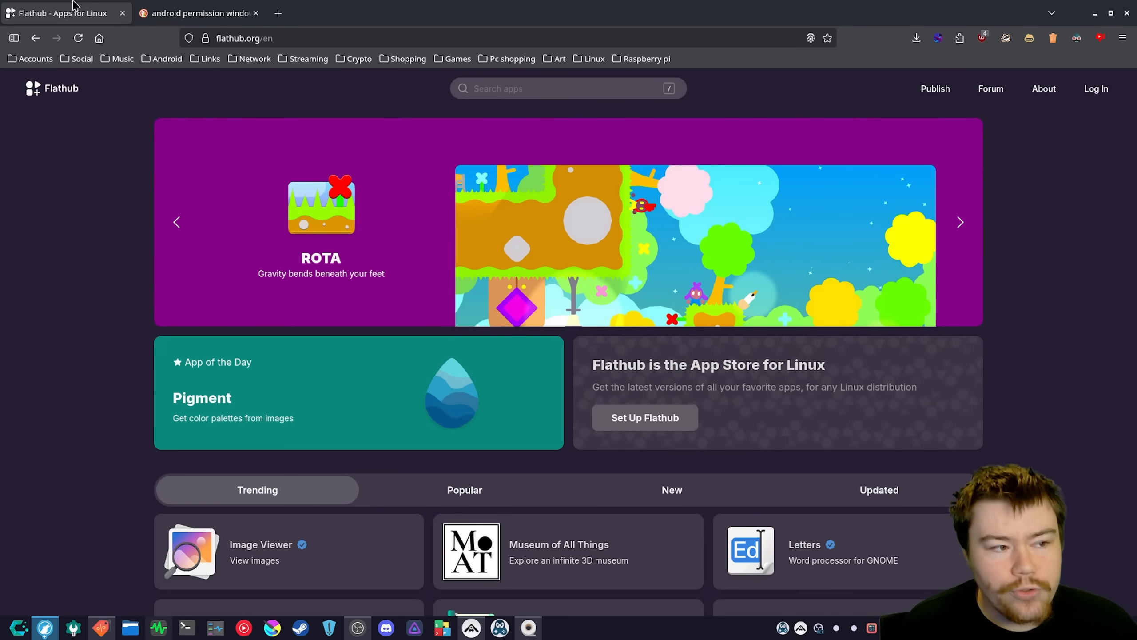
{"action": "left_click", "coordinate": [959, 222]}
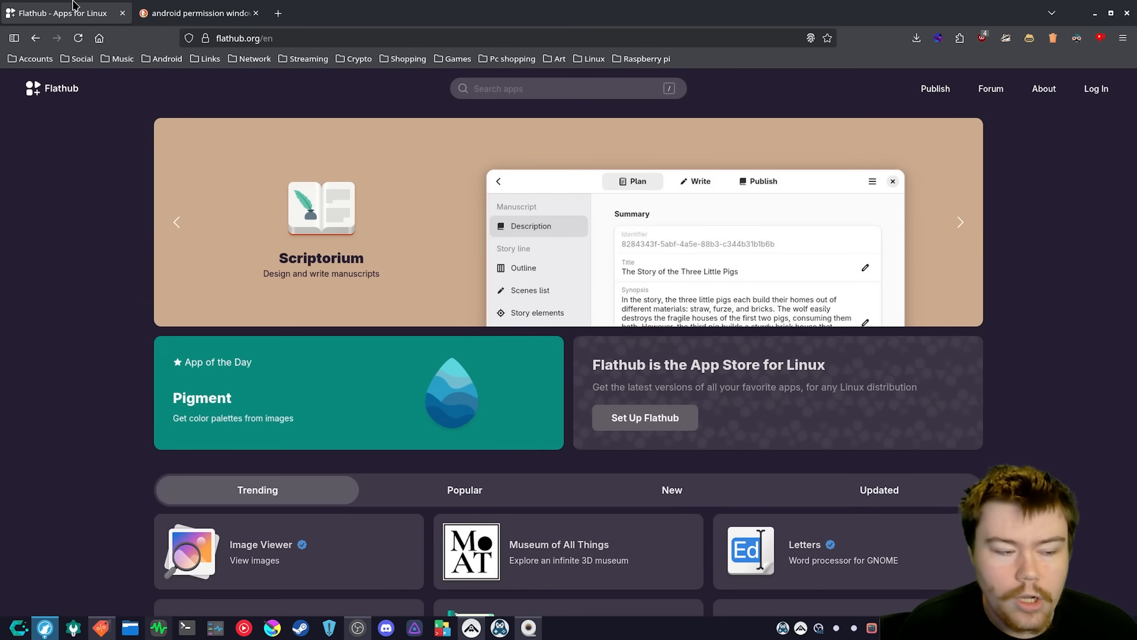
{"action": "left_click", "coordinate": [959, 223]}
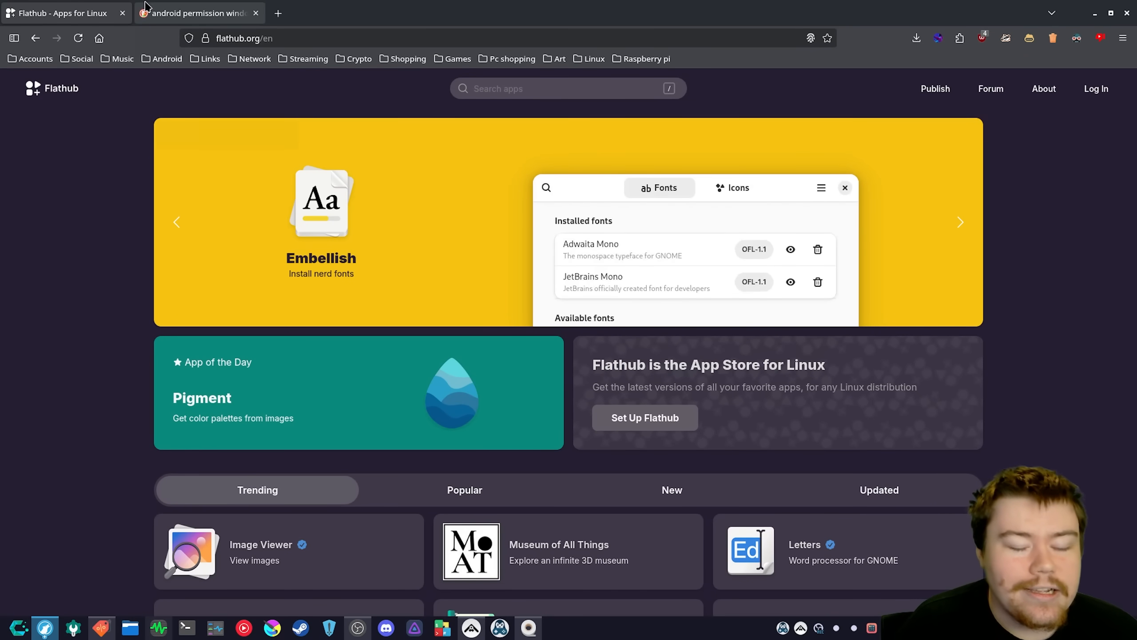
{"action": "left_click", "coordinate": [959, 222]}
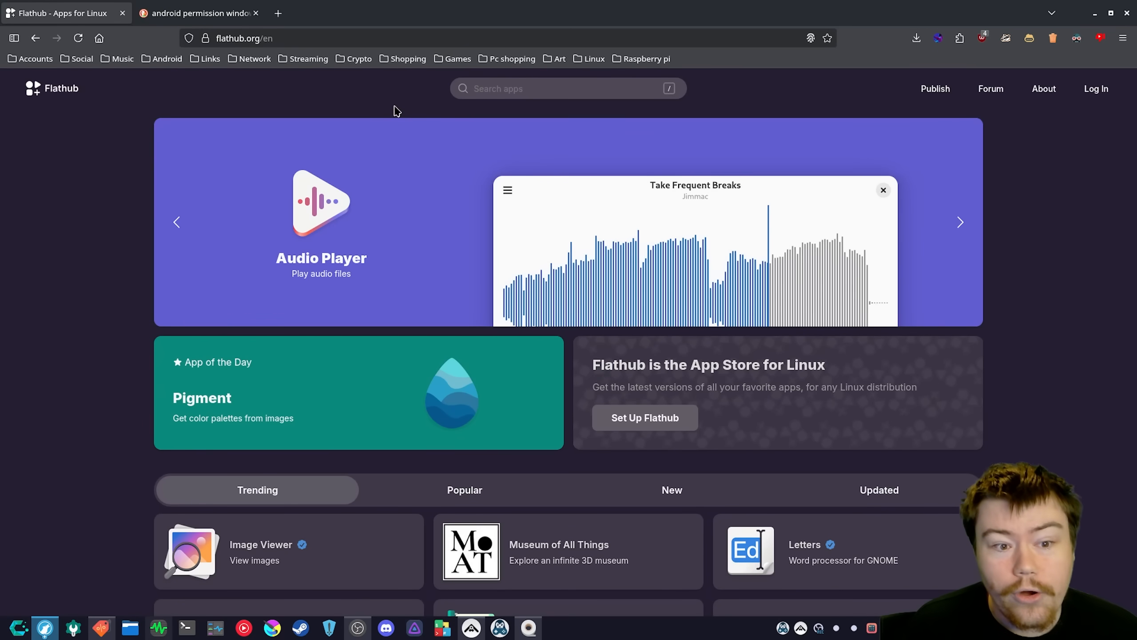
{"action": "left_click", "coordinate": [960, 222]}
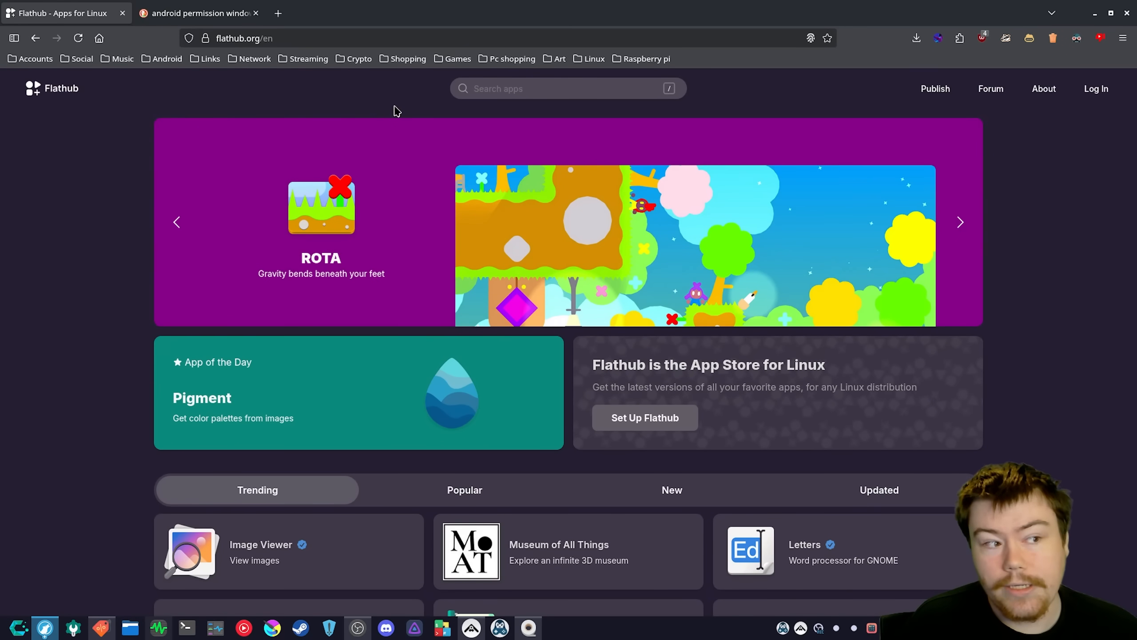
{"action": "left_click", "coordinate": [960, 222]}
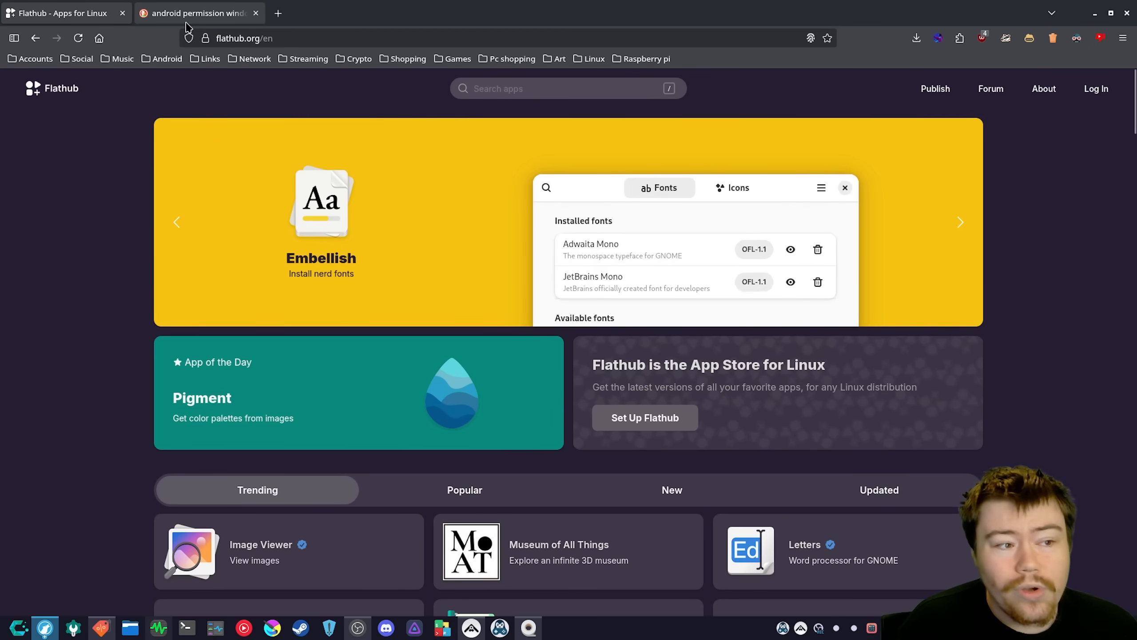
Switch to the 'android permission window' image results with the Android Central notification prompt enlarged
{"action": "left_click", "coordinate": [195, 13]}
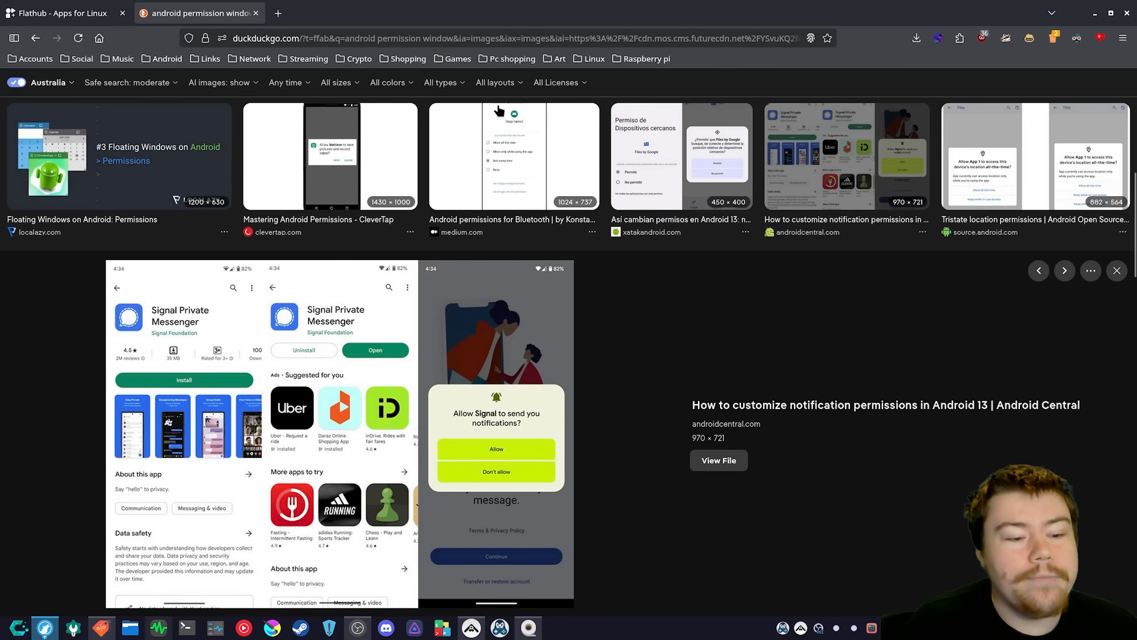
{"action": "mouse_move", "coordinate": [355, 138]}
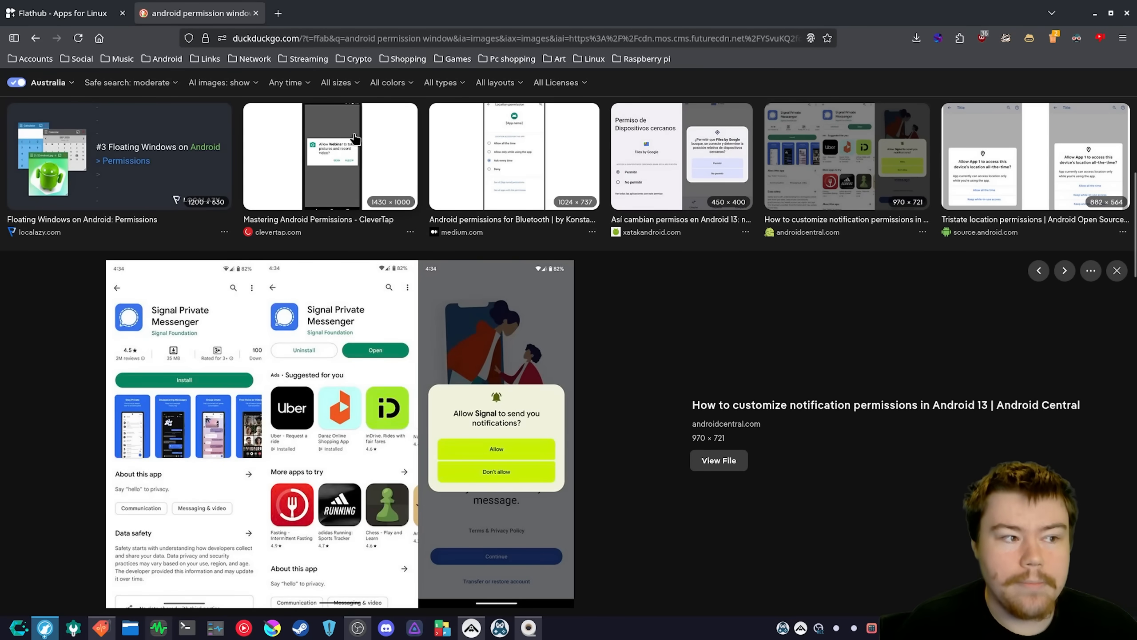
{"action": "mouse_move", "coordinate": [61, 13]}
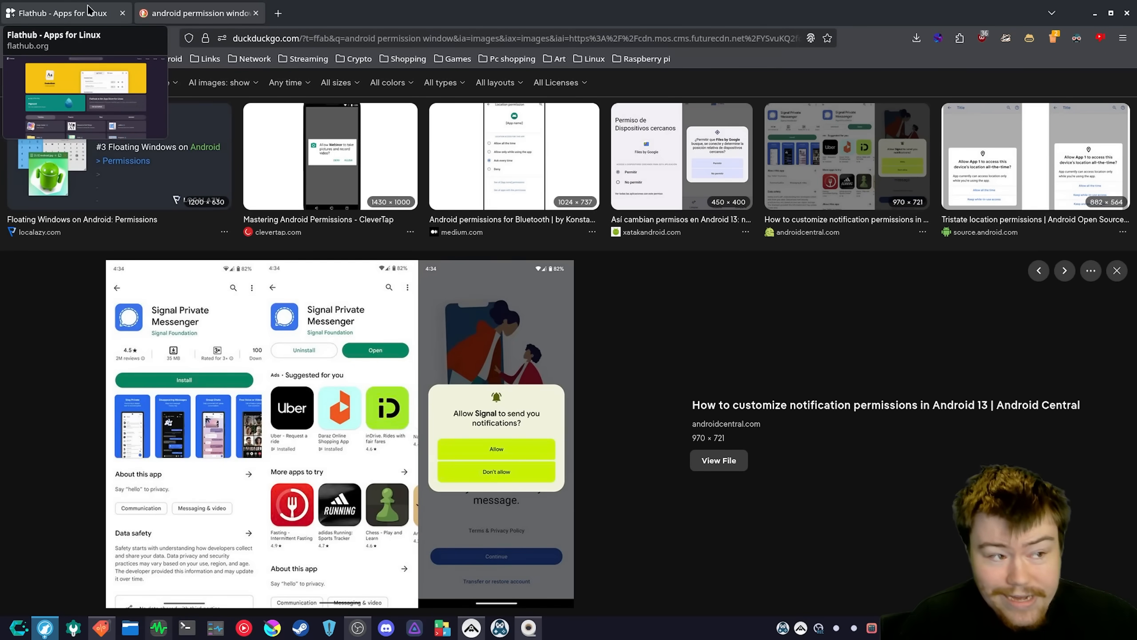
Return to the 'Flathub - Apps for Linux' tab showing the home page
{"action": "left_click", "coordinate": [62, 13]}
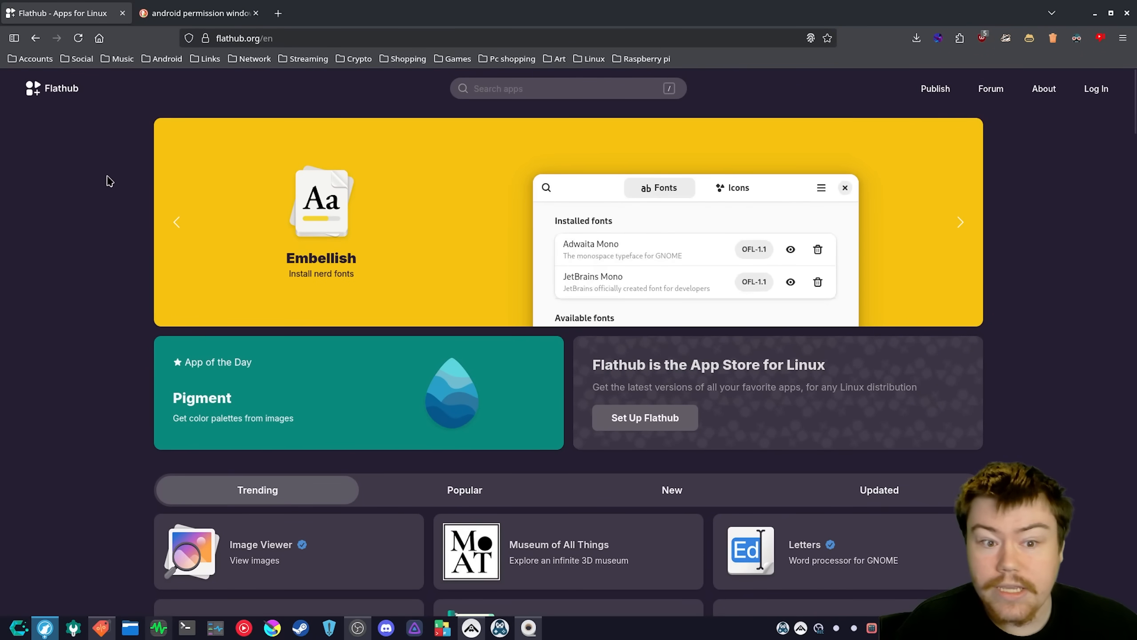
{"action": "left_click", "coordinate": [959, 223]}
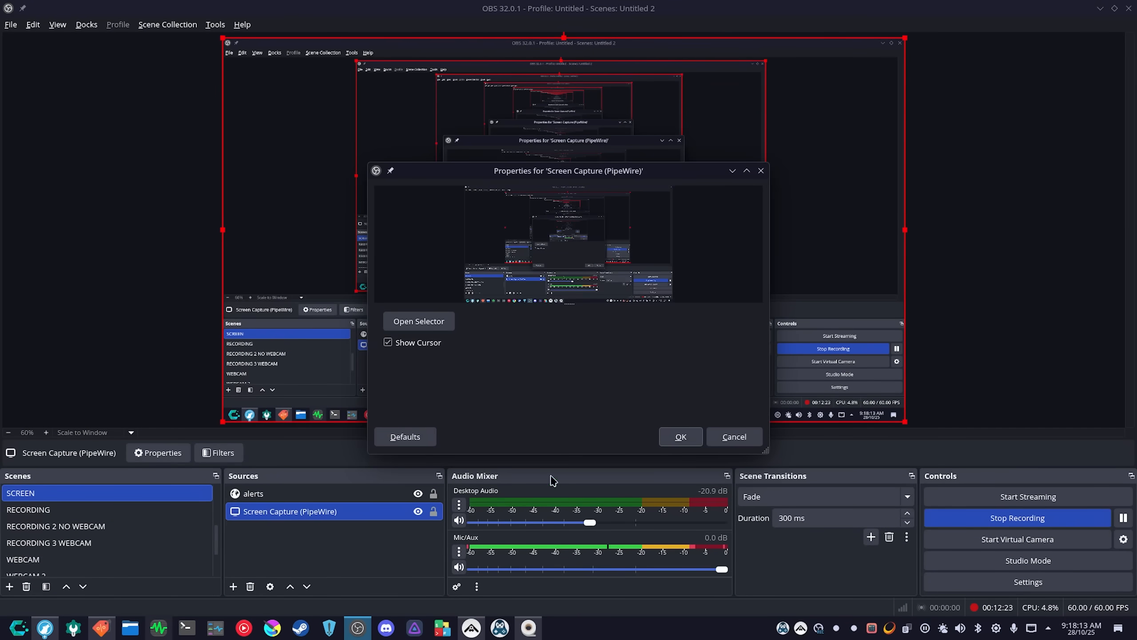
View OBS Studio's 'Screen Capture (PipeWire)' source properties and confirm them with OK
{"action": "left_click", "coordinate": [419, 321]}
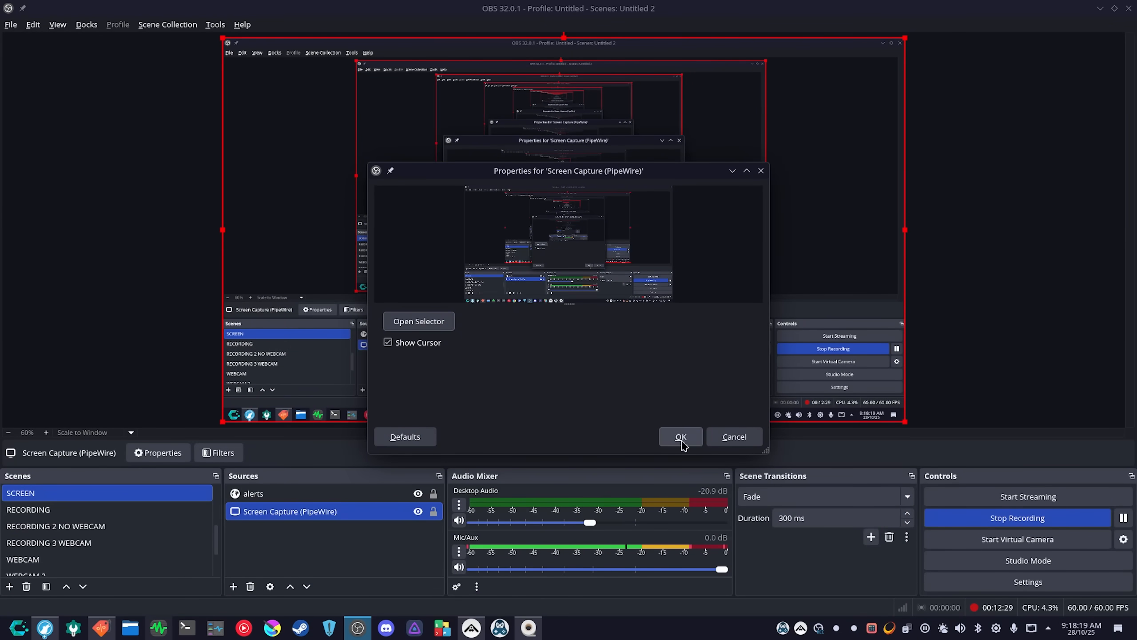
{"action": "left_click", "coordinate": [679, 436]}
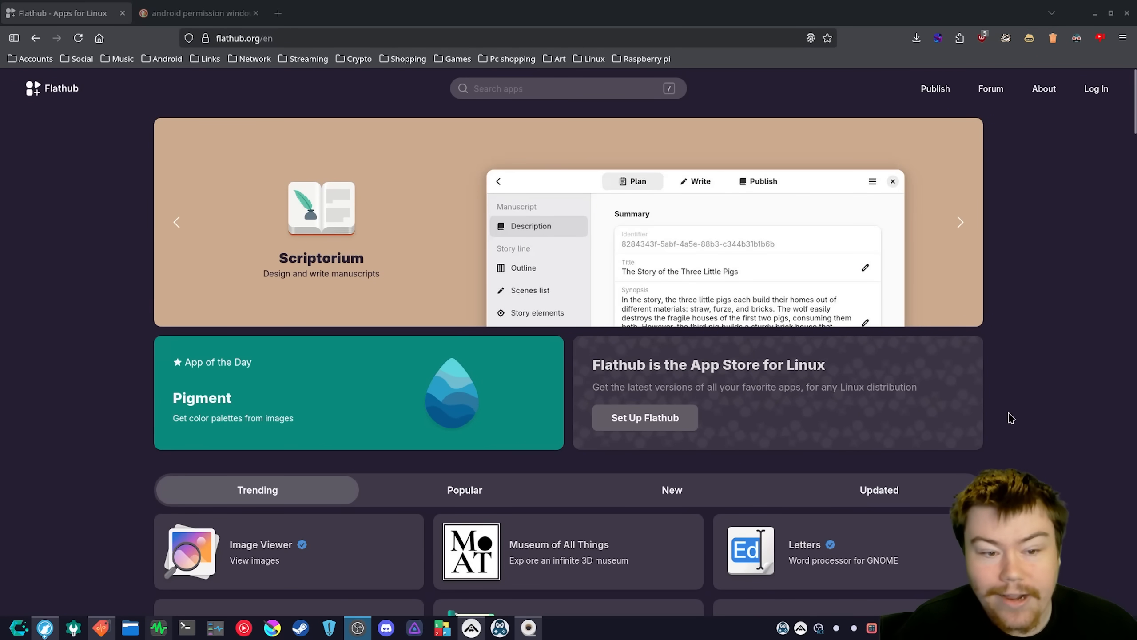
{"action": "mouse_move", "coordinate": [1018, 420]}
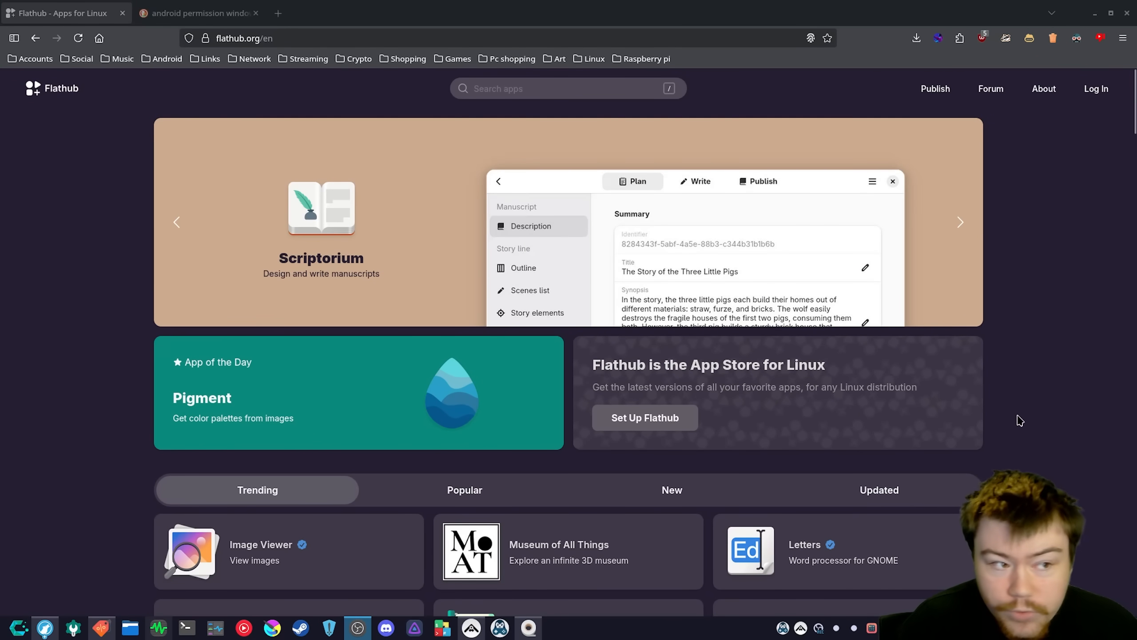
{"action": "left_click", "coordinate": [960, 223]}
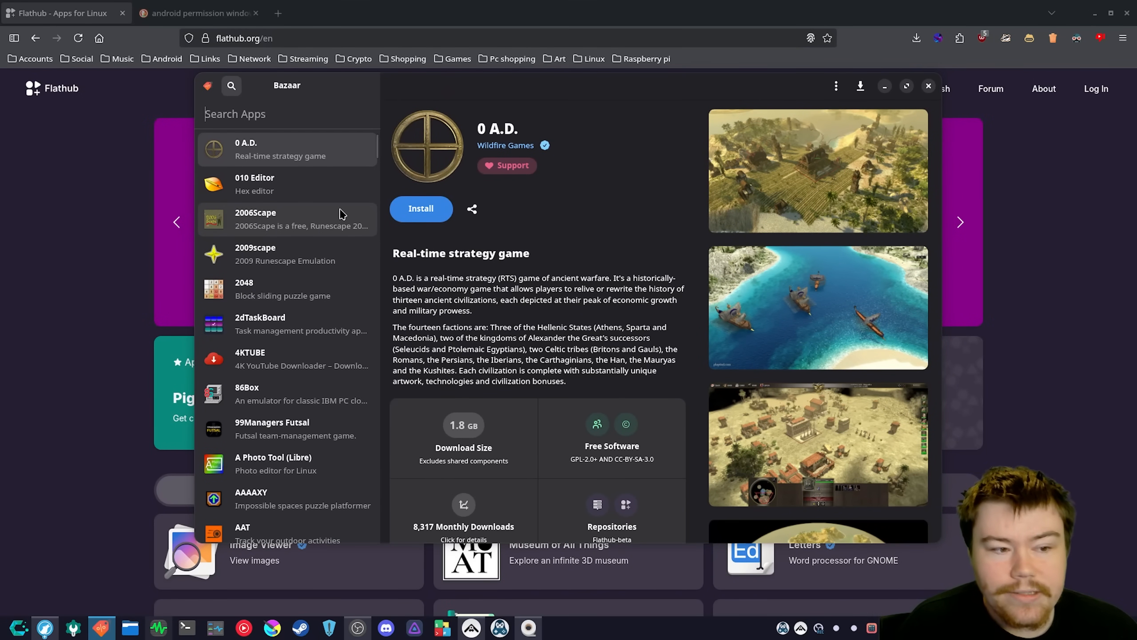
{"action": "mouse_move", "coordinate": [337, 232]}
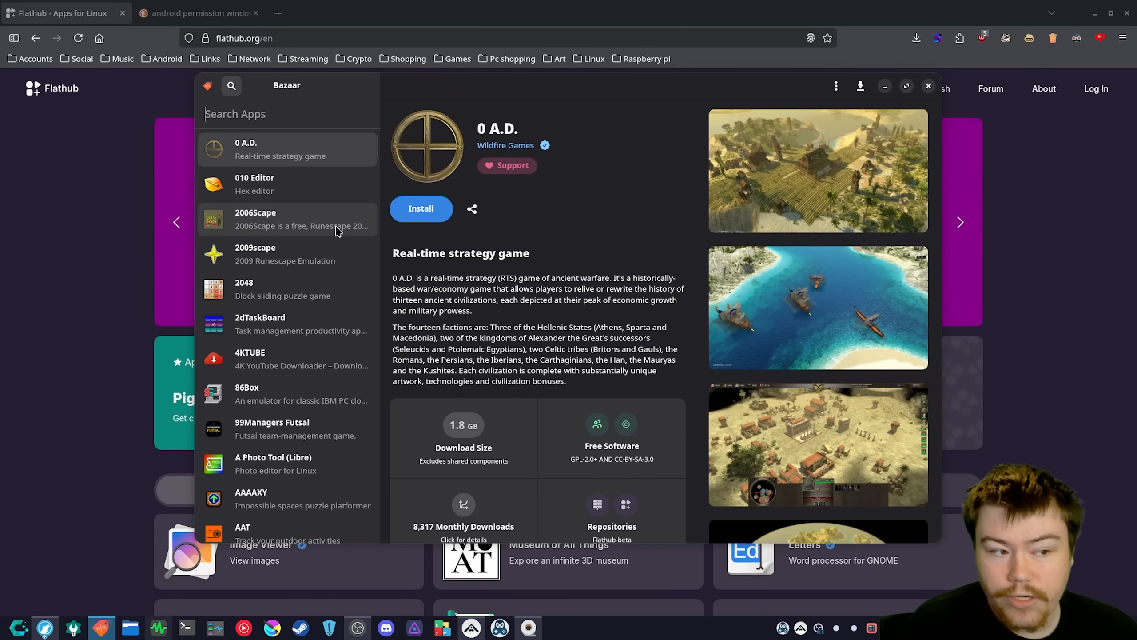
{"action": "mouse_move", "coordinate": [319, 270]}
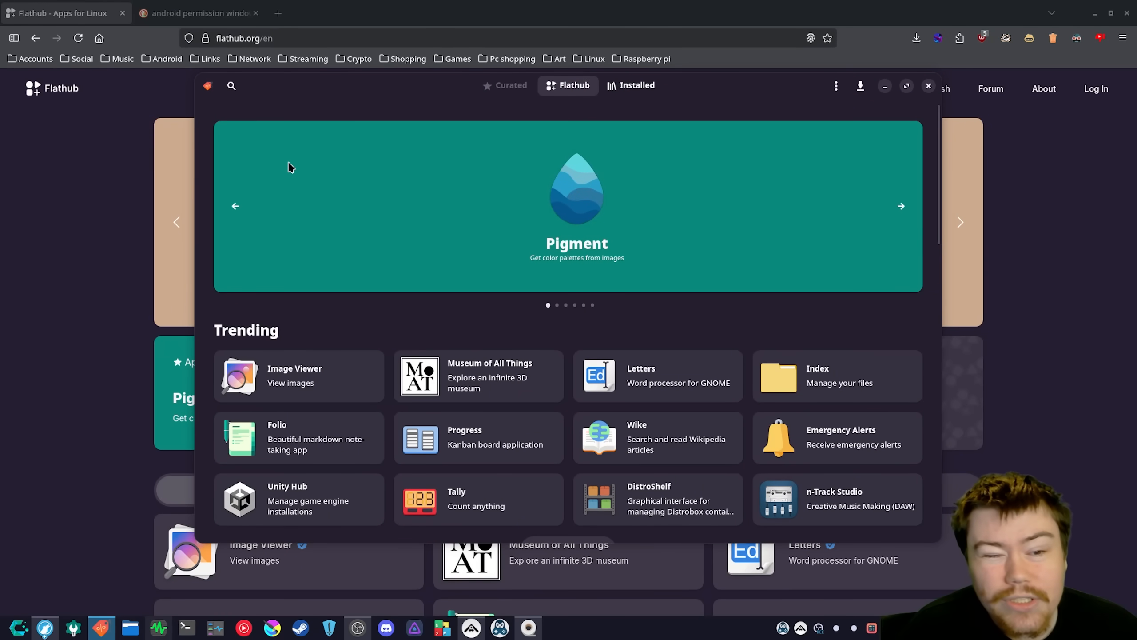
{"action": "mouse_move", "coordinate": [140, 199]}
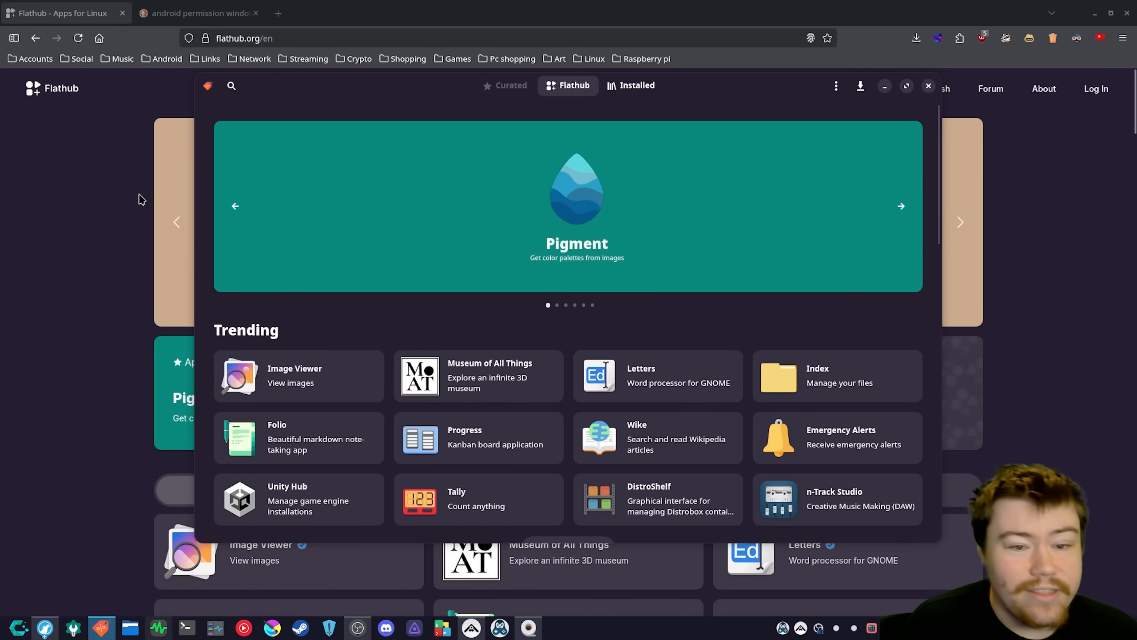
Browse Bazaar's Flathub page, cycling the featured banner to Audio Player and viewing Trending apps
{"action": "left_click", "coordinate": [902, 206]}
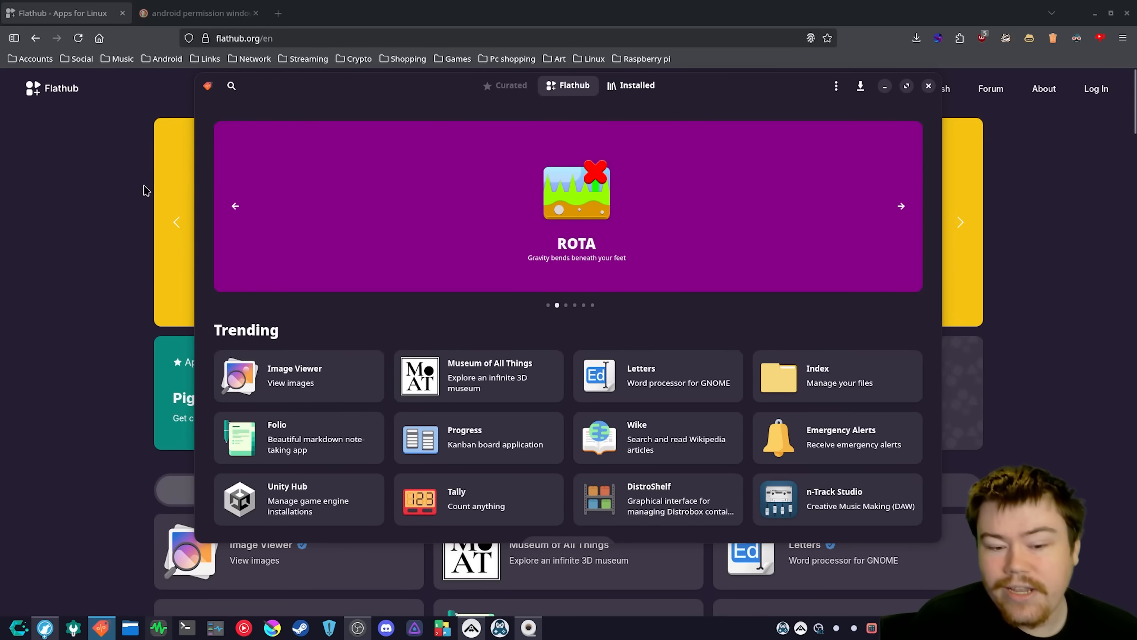
{"action": "mouse_move", "coordinate": [152, 181]}
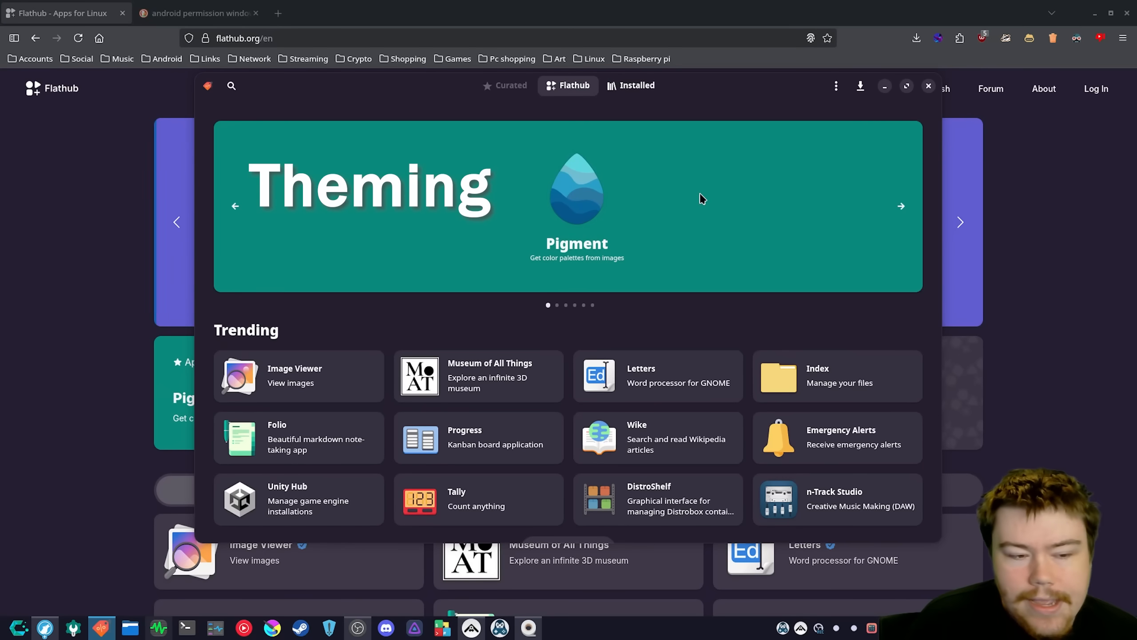
{"action": "left_click", "coordinate": [901, 206]}
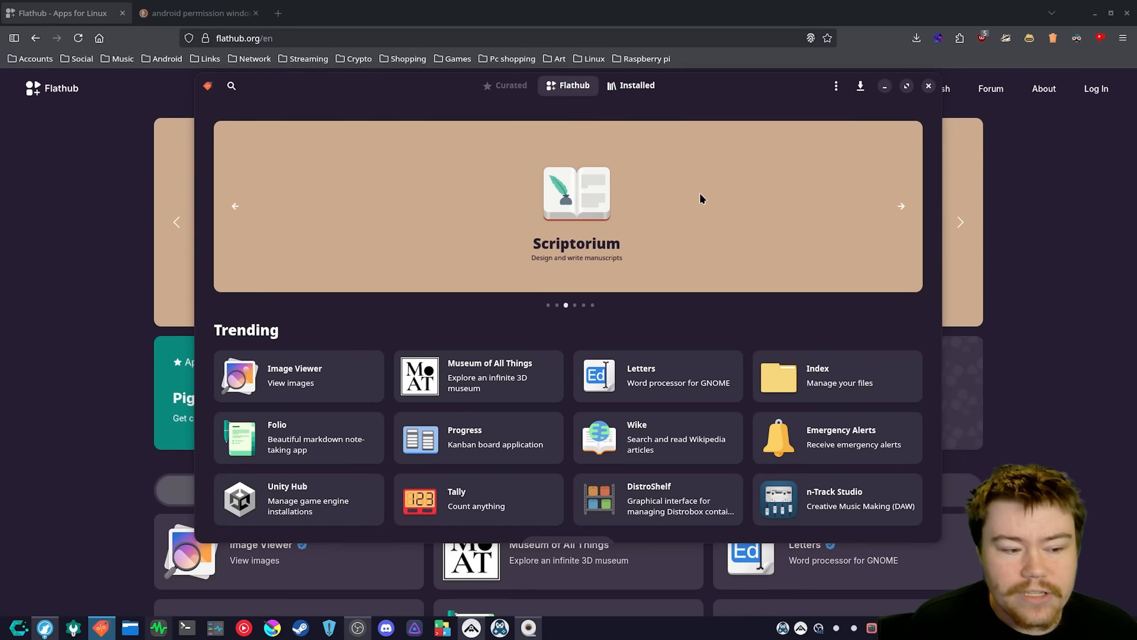
{"action": "left_click", "coordinate": [901, 206]}
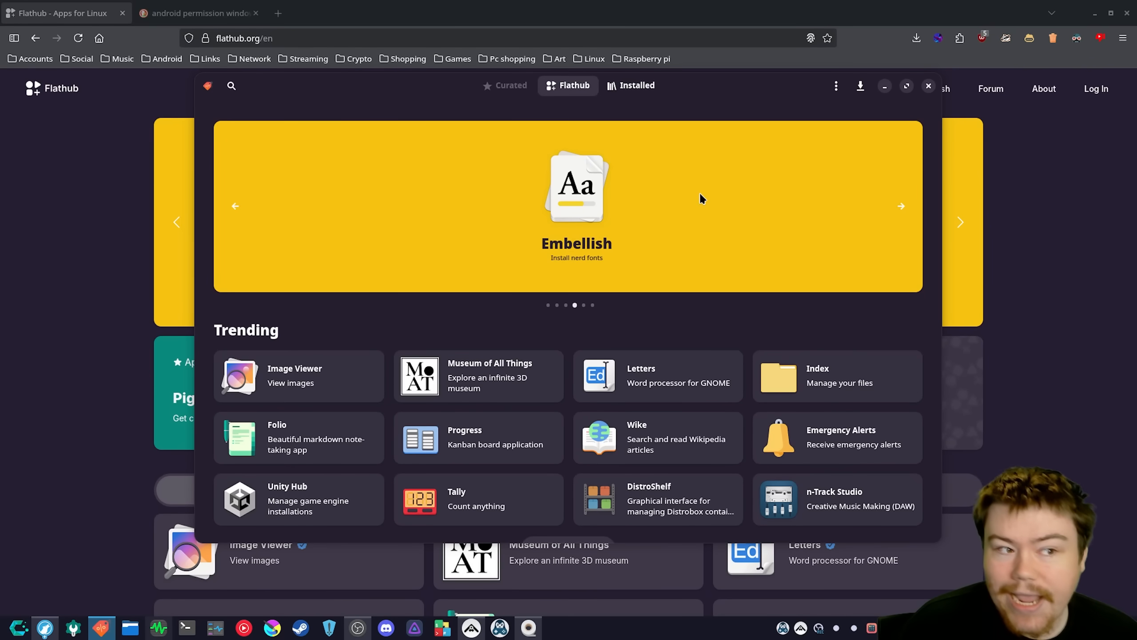
{"action": "left_click", "coordinate": [901, 205]}
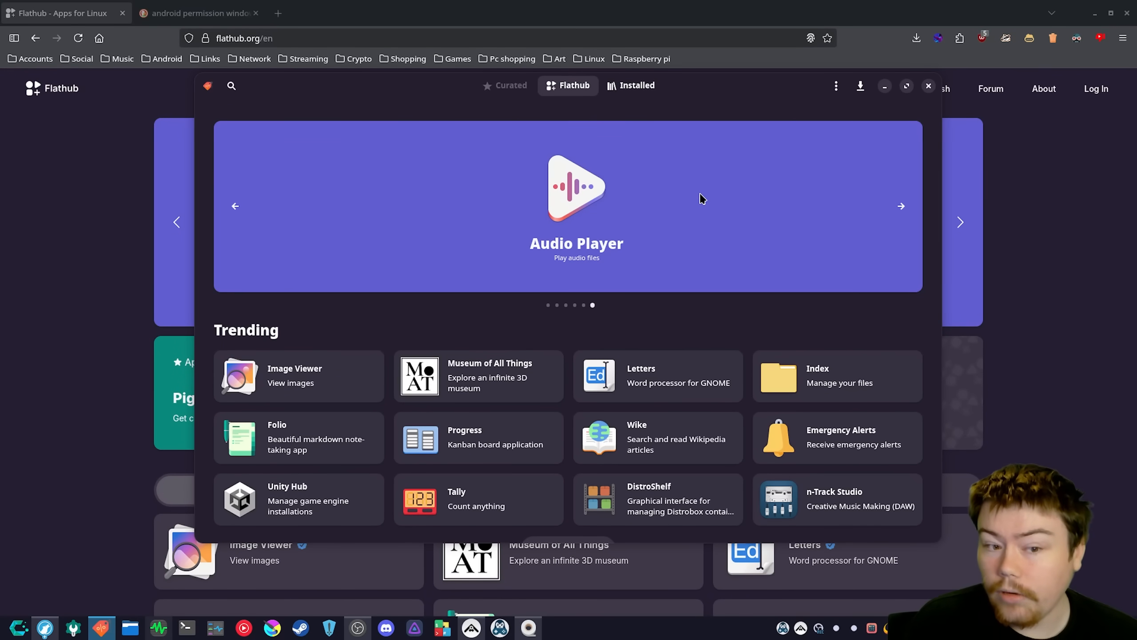
{"action": "scroll", "scroll_direction": "down", "scroll_amount": 3}
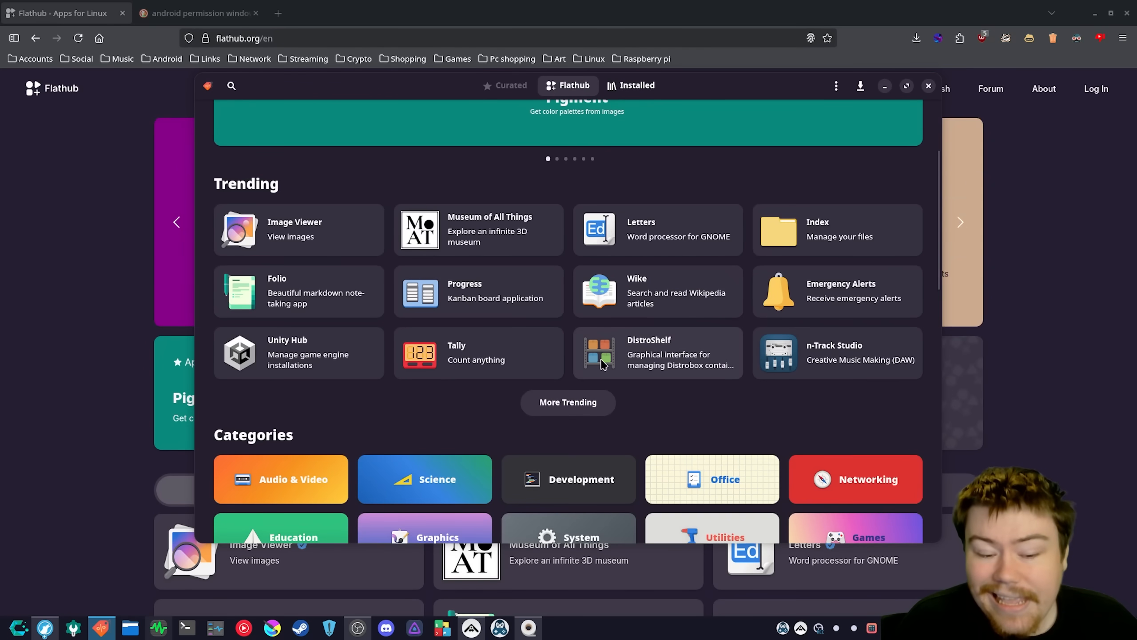
{"action": "scroll", "scroll_direction": "up", "scroll_amount": 3}
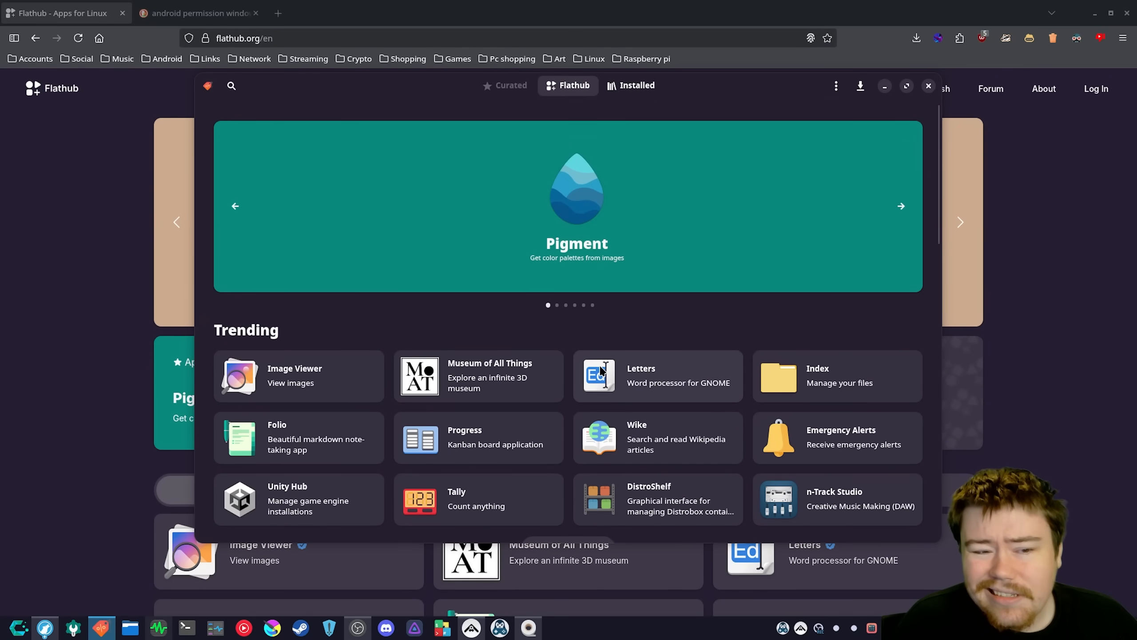
{"action": "left_click", "coordinate": [901, 205]}
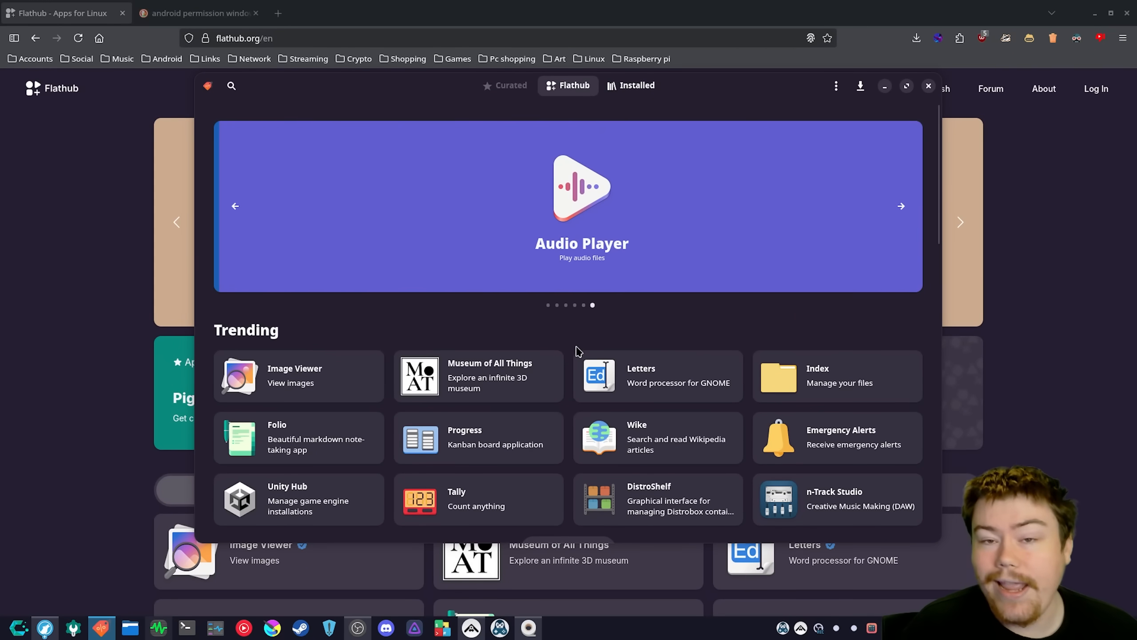
{"action": "mouse_move", "coordinate": [648, 342]}
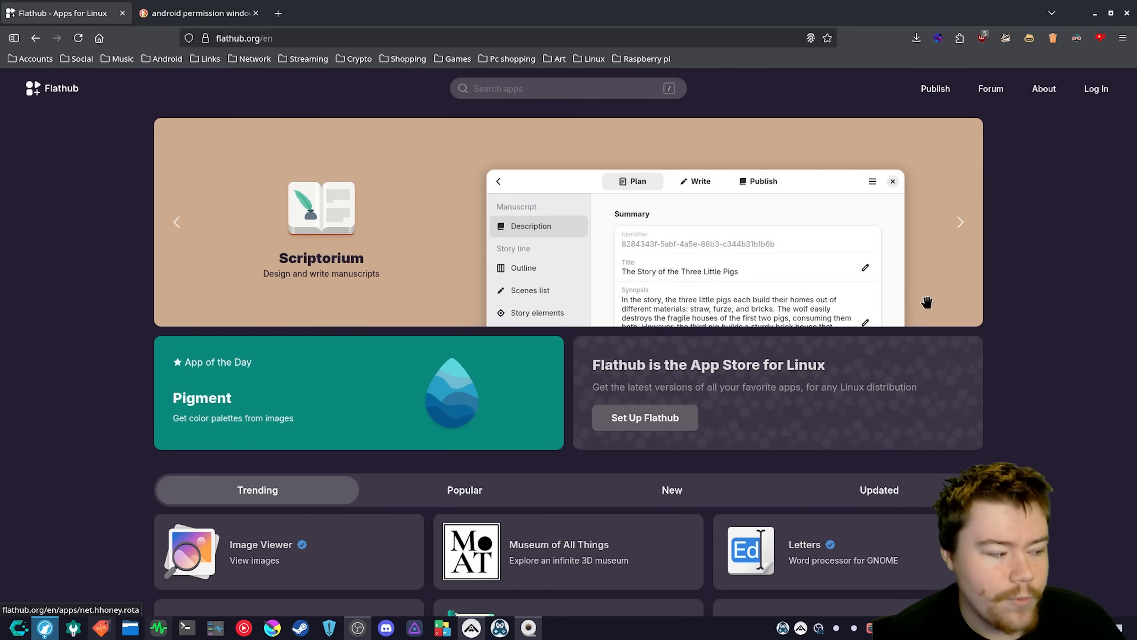
Close the Bazaar window, returning to Firefox with the Flathub home page
{"action": "left_click", "coordinate": [960, 223]}
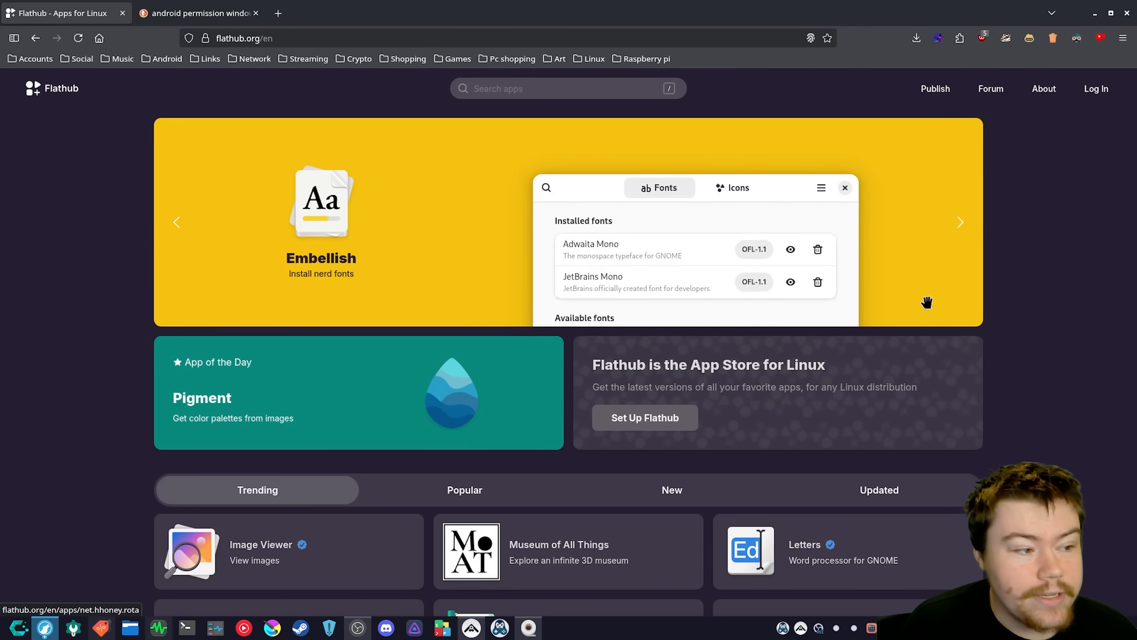
{"action": "left_click", "coordinate": [959, 222]}
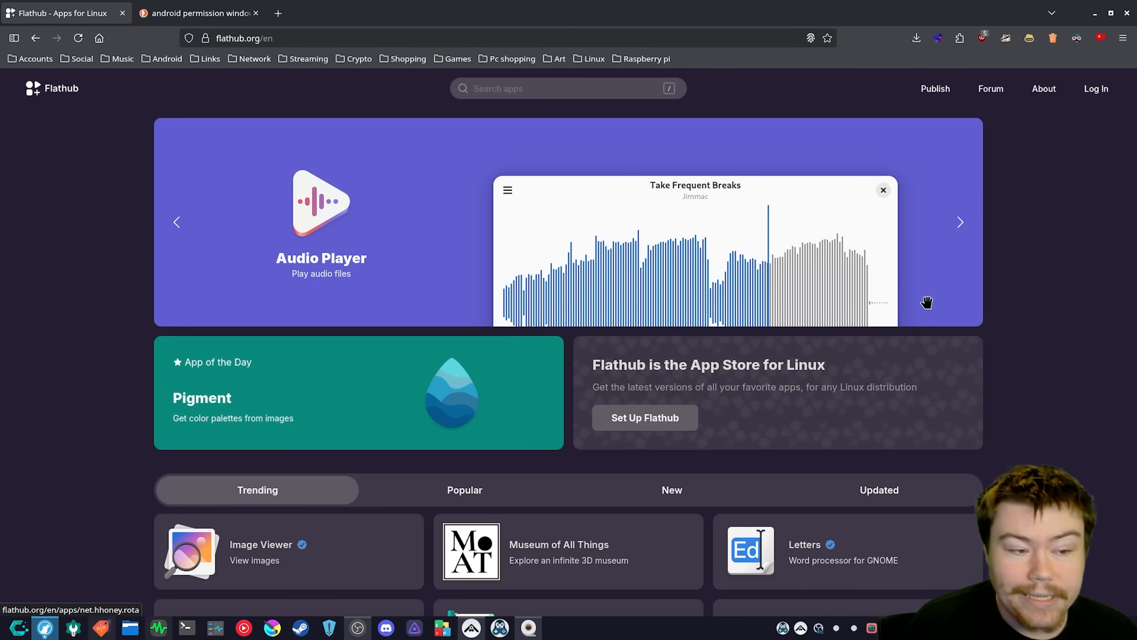
{"action": "left_click", "coordinate": [959, 222]}
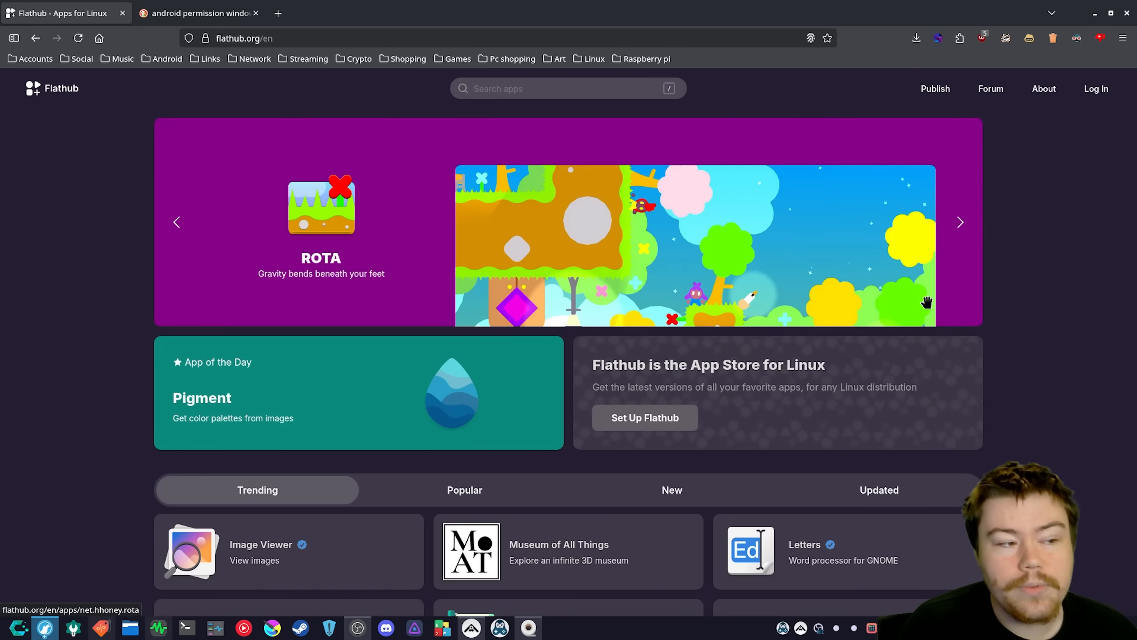
{"action": "left_click", "coordinate": [960, 222]}
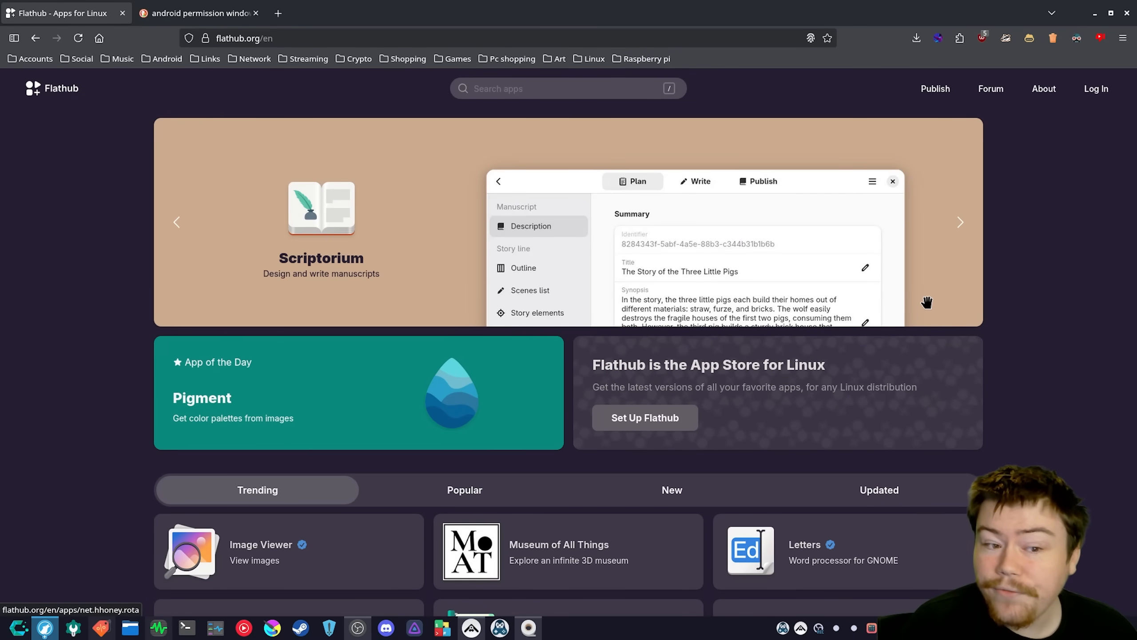
{"action": "left_click", "coordinate": [960, 223]}
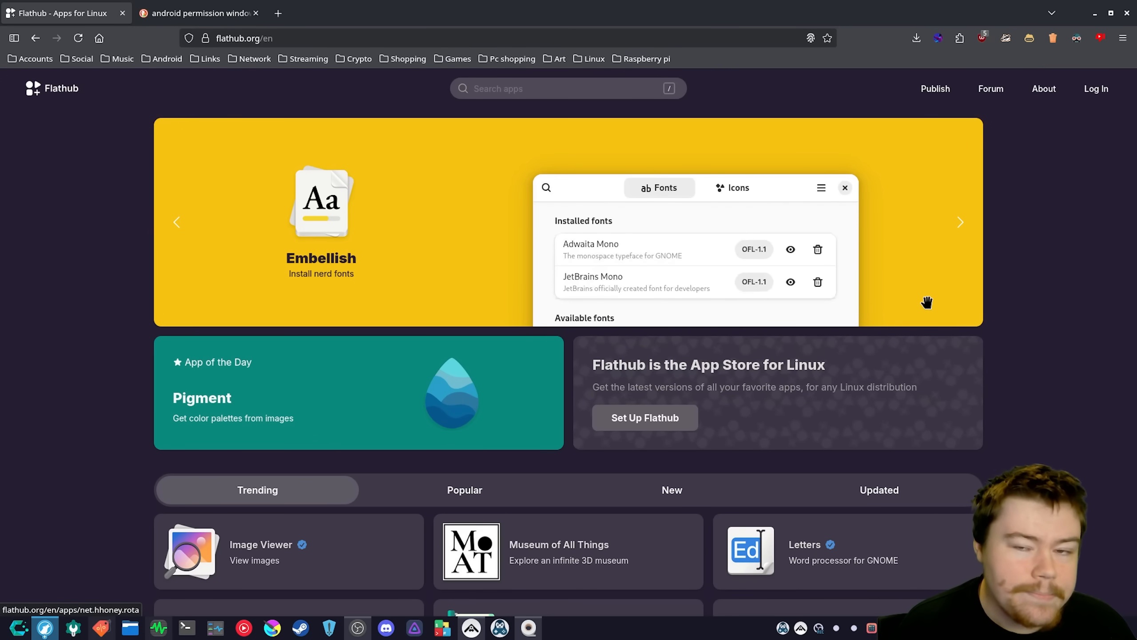
{"action": "left_click", "coordinate": [959, 222]}
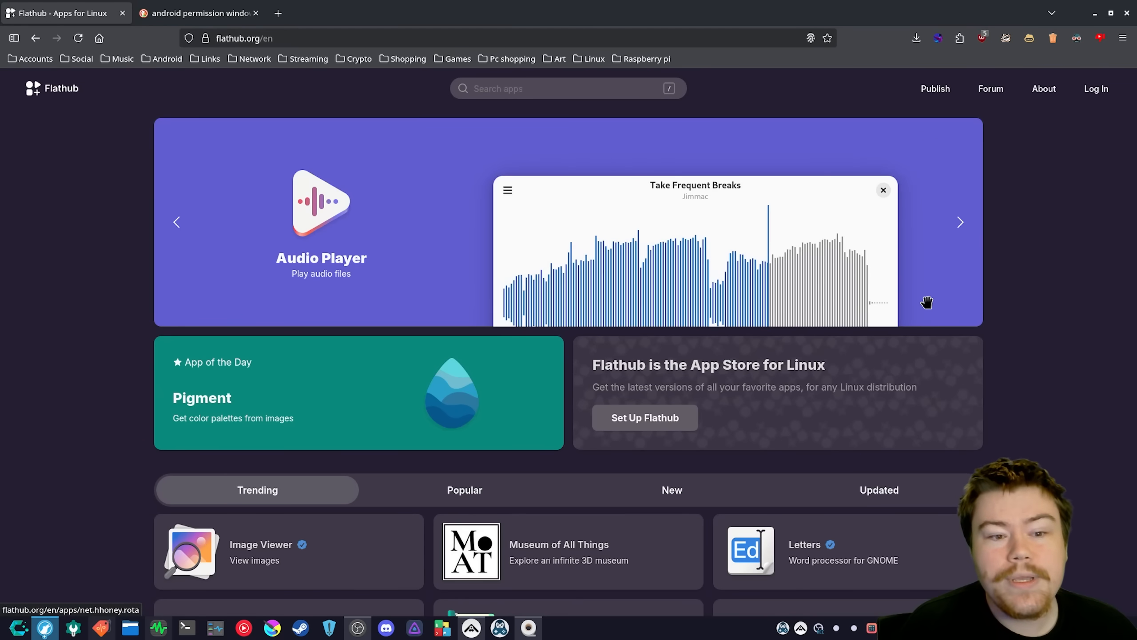
Close the DuckDuckGo search tab so only the Flathub home page remains, its carousel reaching Embellish
{"action": "left_click", "coordinate": [959, 223]}
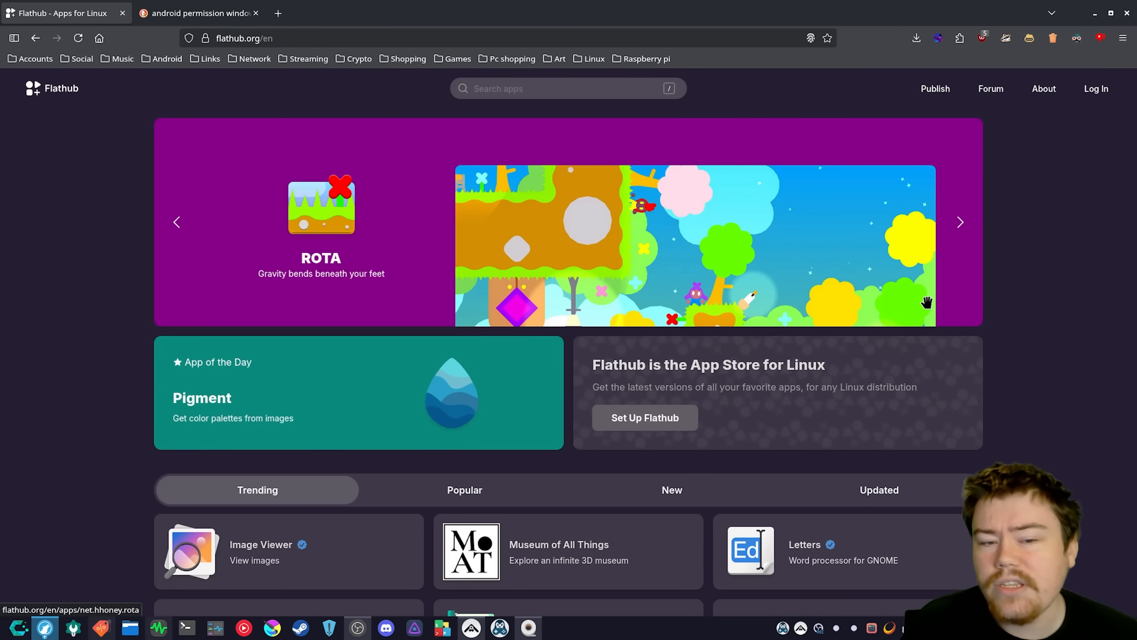
{"action": "left_click", "coordinate": [958, 222]}
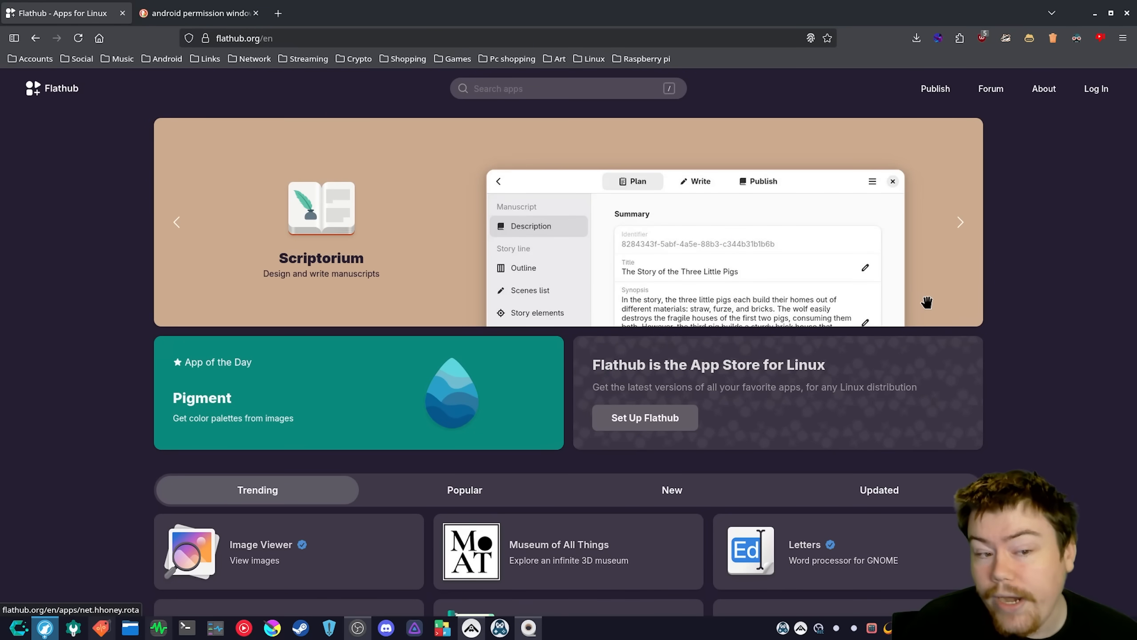
{"action": "left_click", "coordinate": [960, 222]}
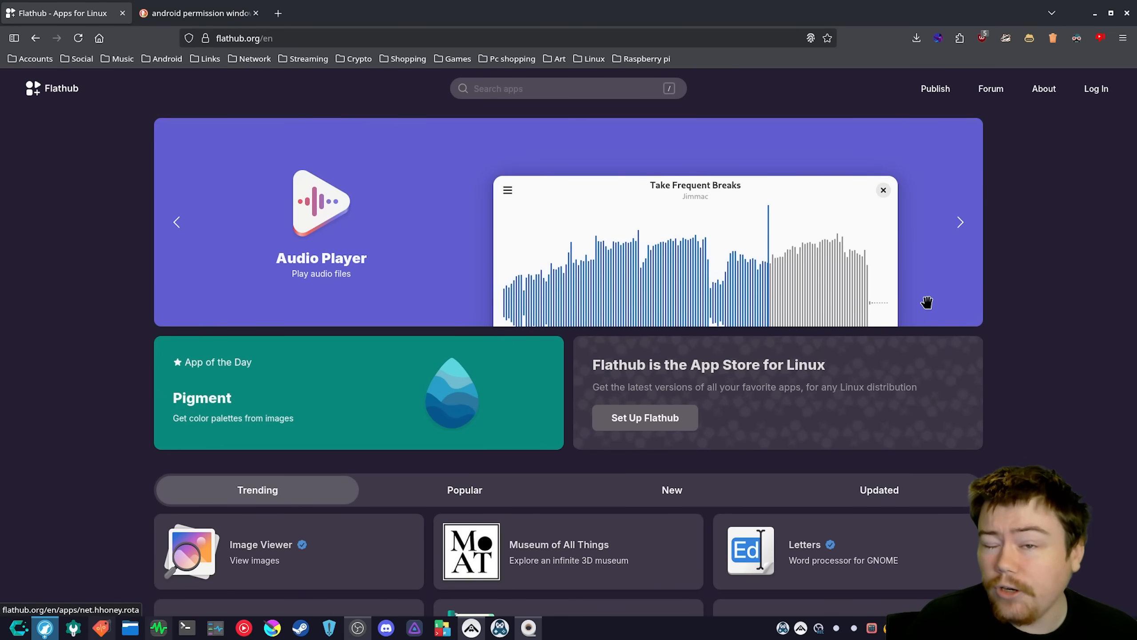
{"action": "left_click", "coordinate": [960, 222]}
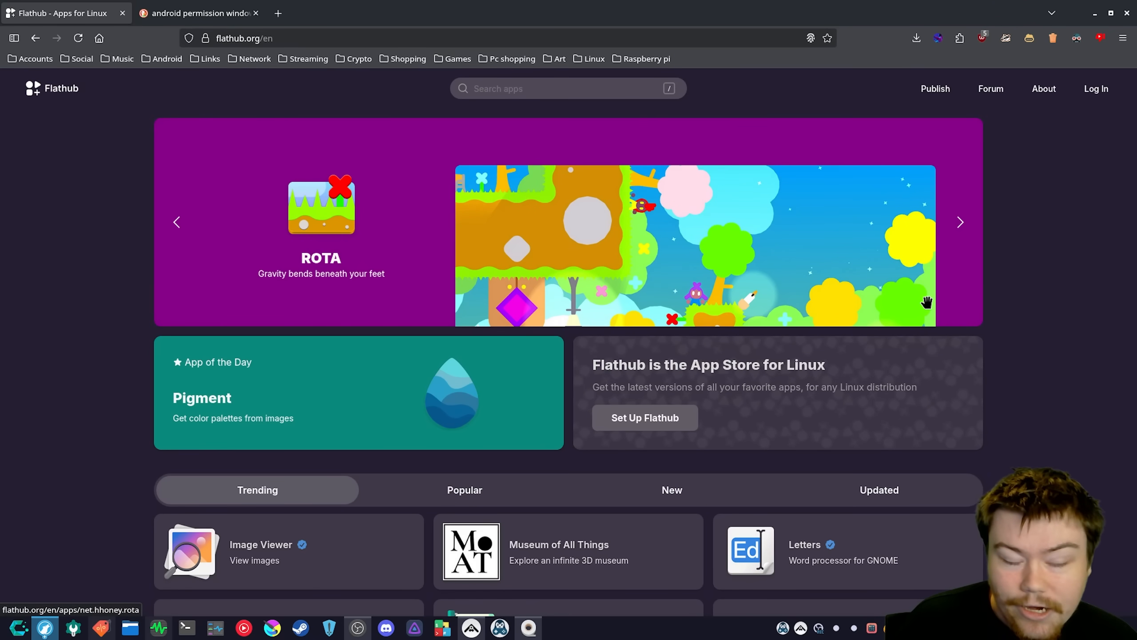
{"action": "left_click", "coordinate": [959, 222]}
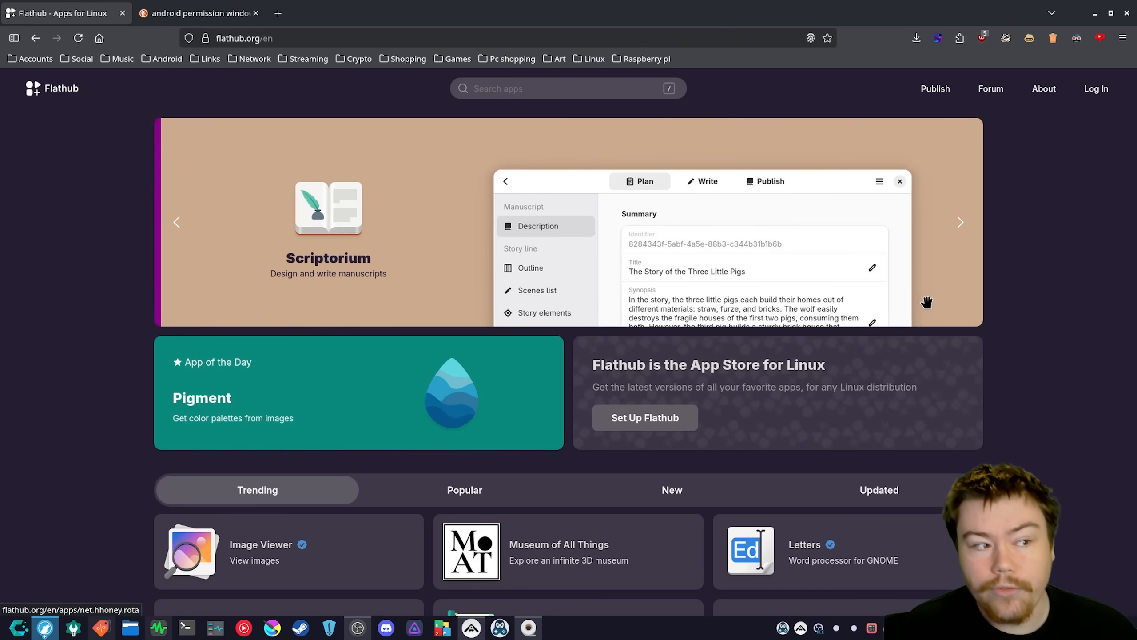
{"action": "left_click", "coordinate": [255, 13]}
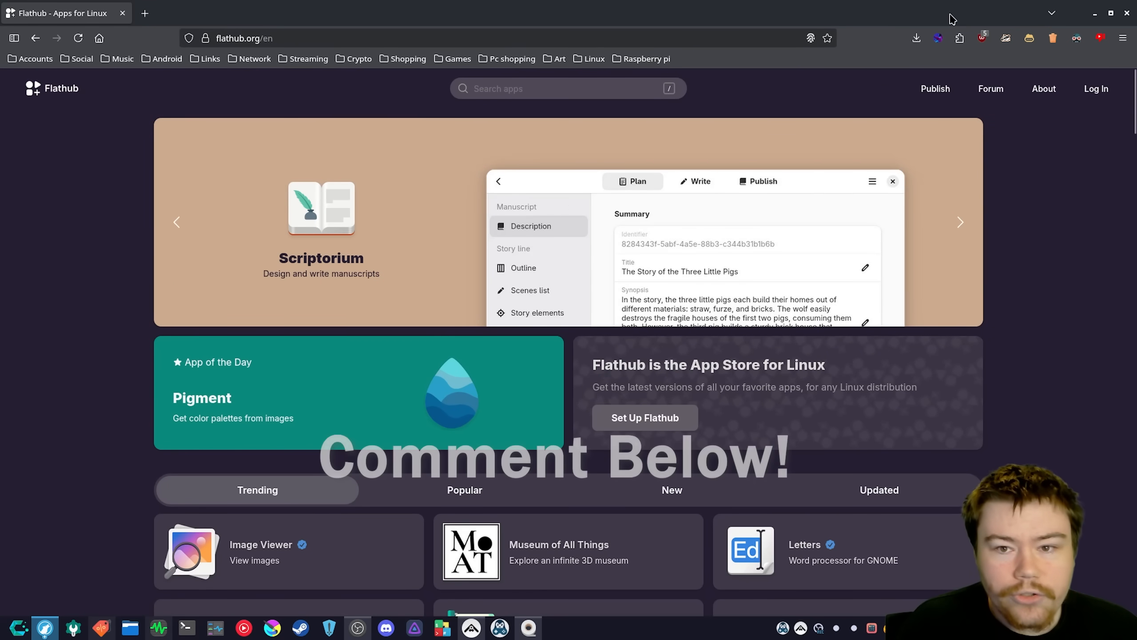
{"action": "left_click", "coordinate": [960, 223]}
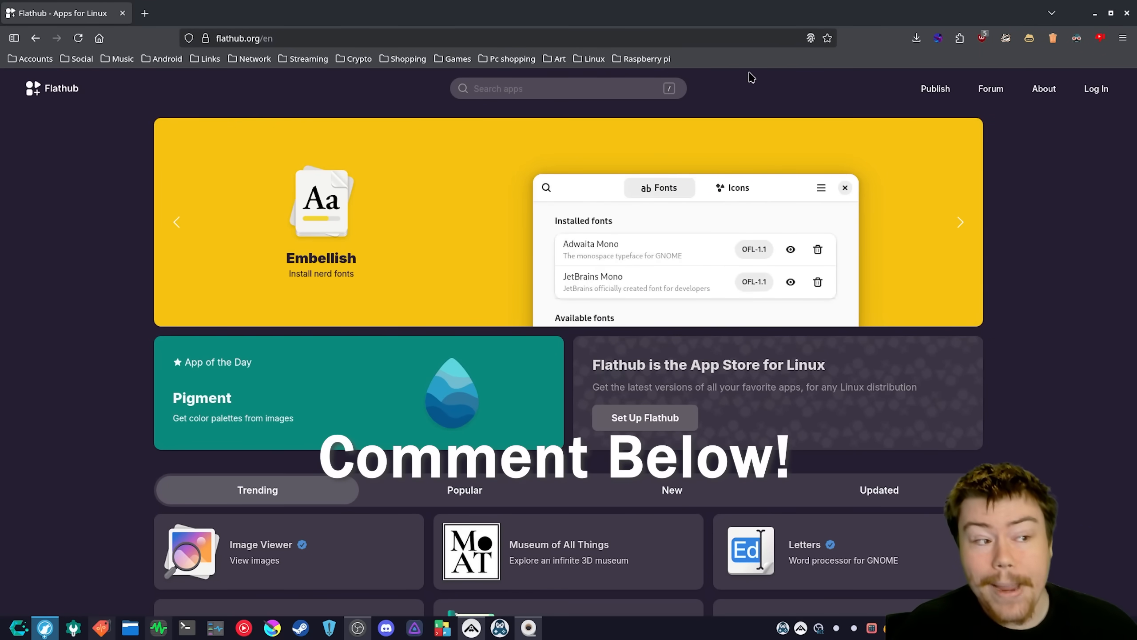